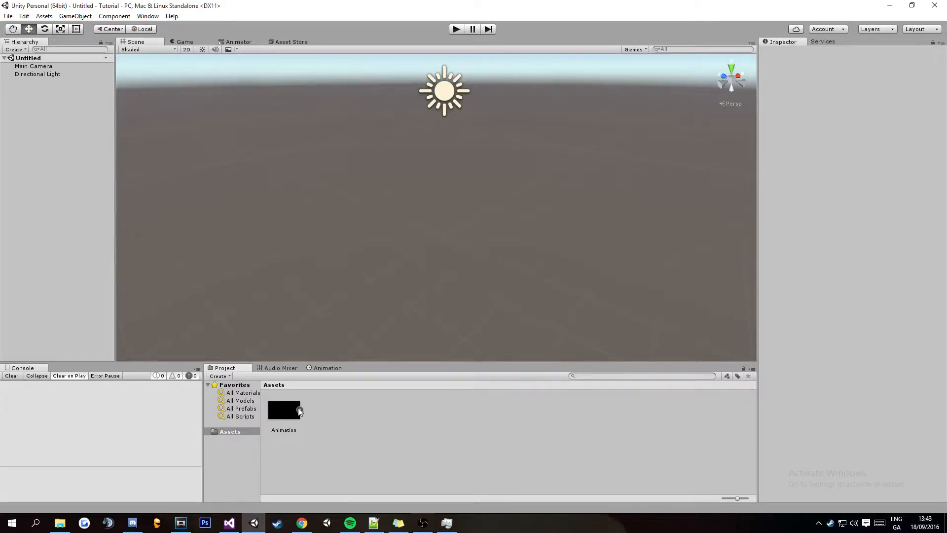
- Select the imported Animation.mp4 asset and play its preview in the Inspector
{"action": "left_click", "coordinate": [283, 409]}
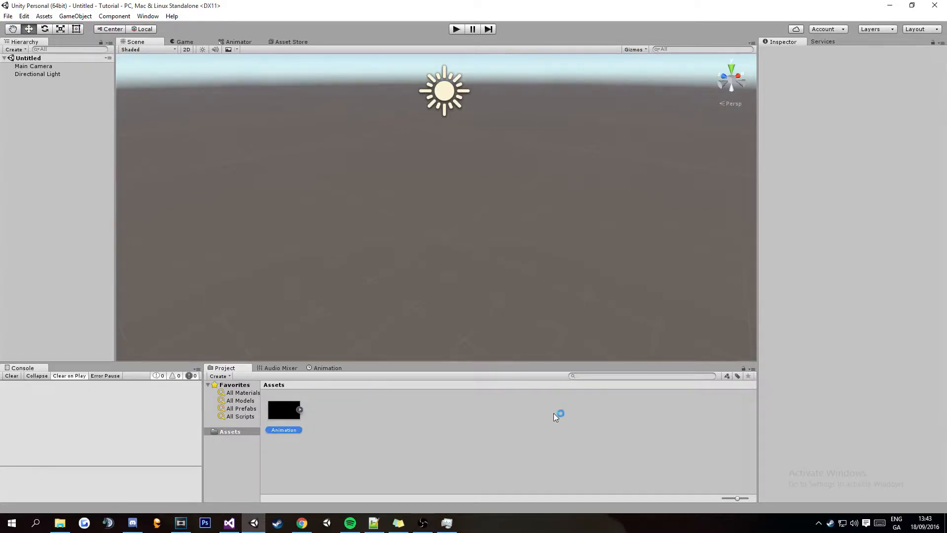
{"action": "left_click", "coordinate": [284, 409]}
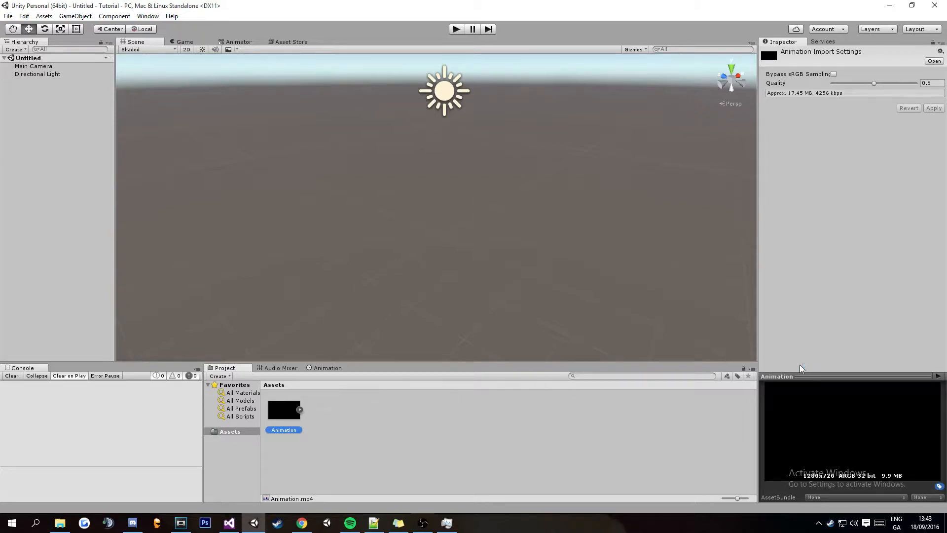
{"action": "mouse_move", "coordinate": [292, 419]}
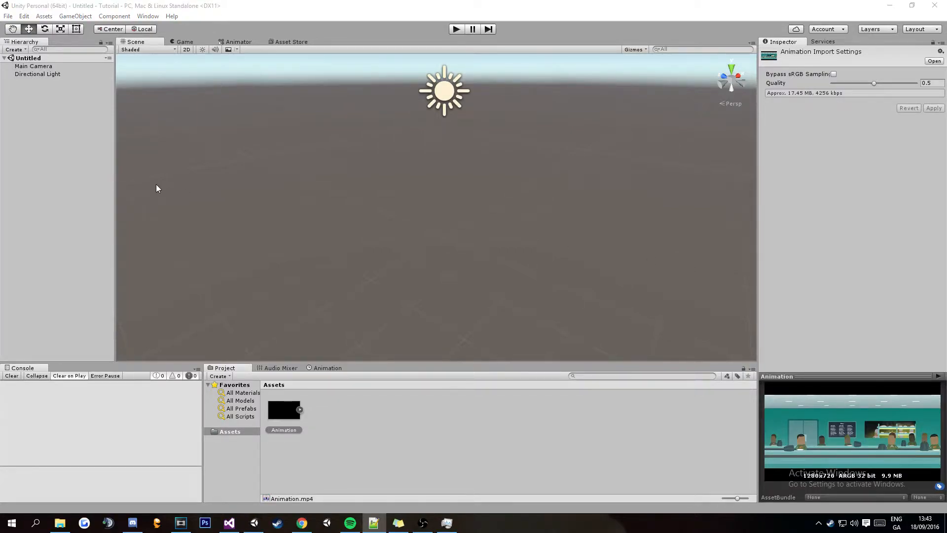
{"action": "mouse_move", "coordinate": [50, 200]}
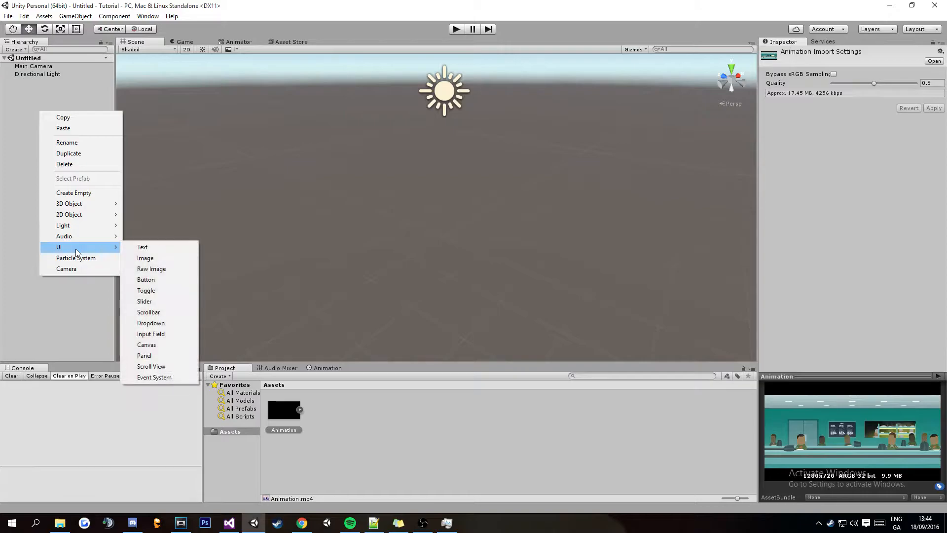
- Add a UI Raw Image on a new Canvas and size it 1920x1080 at position 0,0
{"action": "left_click", "coordinate": [151, 269]}
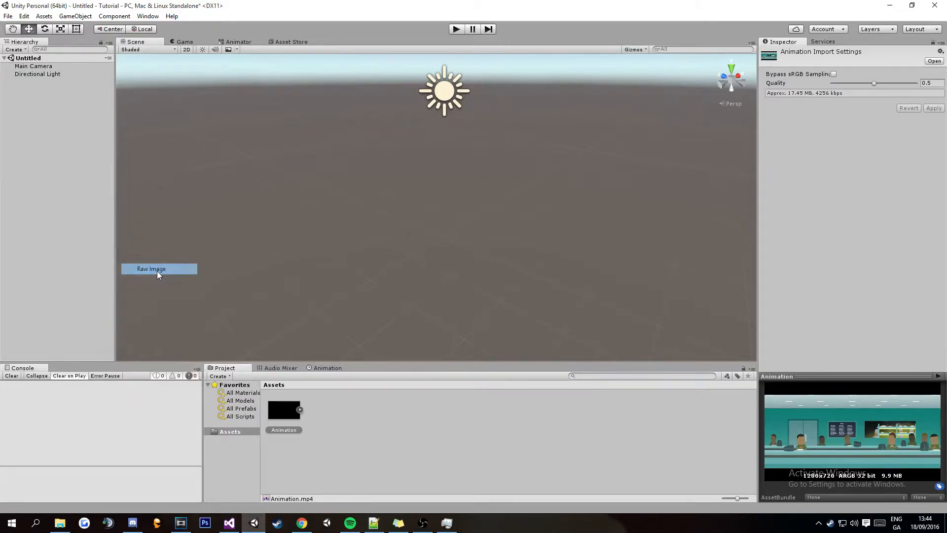
{"action": "left_click", "coordinate": [151, 269]}
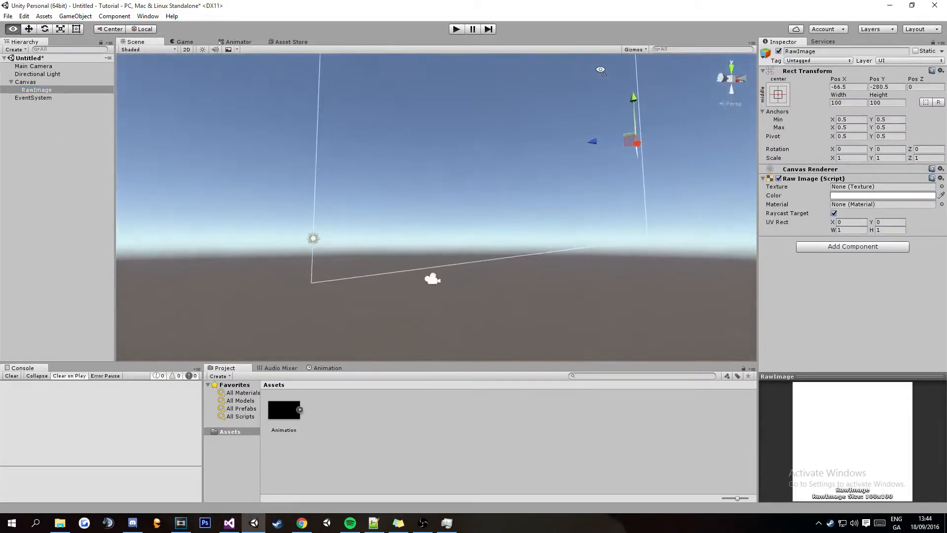
{"action": "left_click_drag", "start_coordinate": [601, 69], "coordinate": [637, 93]}
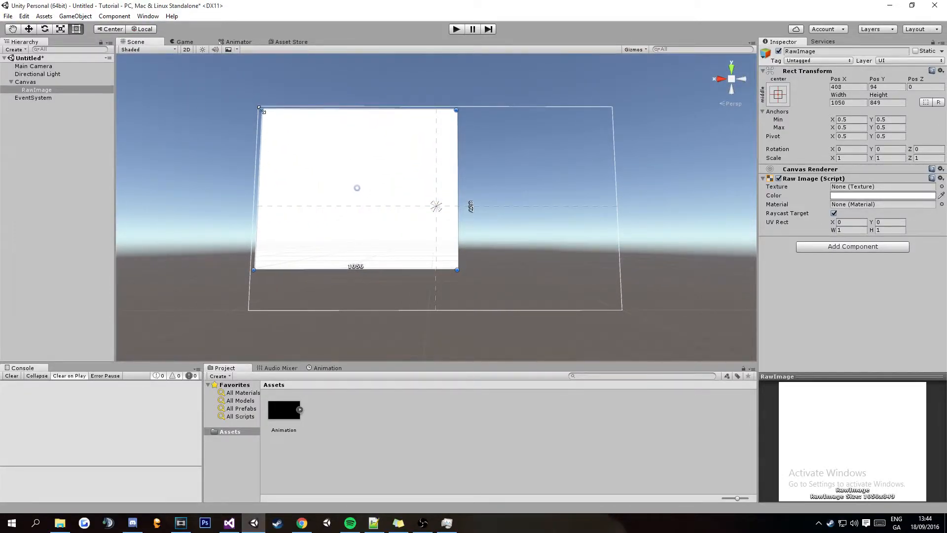
{"action": "left_click_drag", "start_coordinate": [456, 269], "coordinate": [568, 311]}
{"action": "type", "text": "1920"}
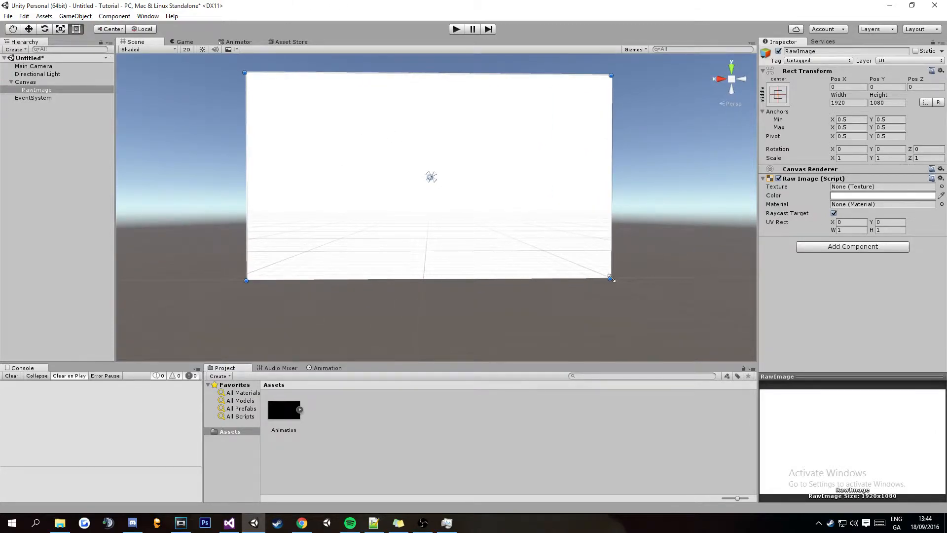
{"action": "left_click_drag", "start_coordinate": [611, 278], "coordinate": [601, 279]}
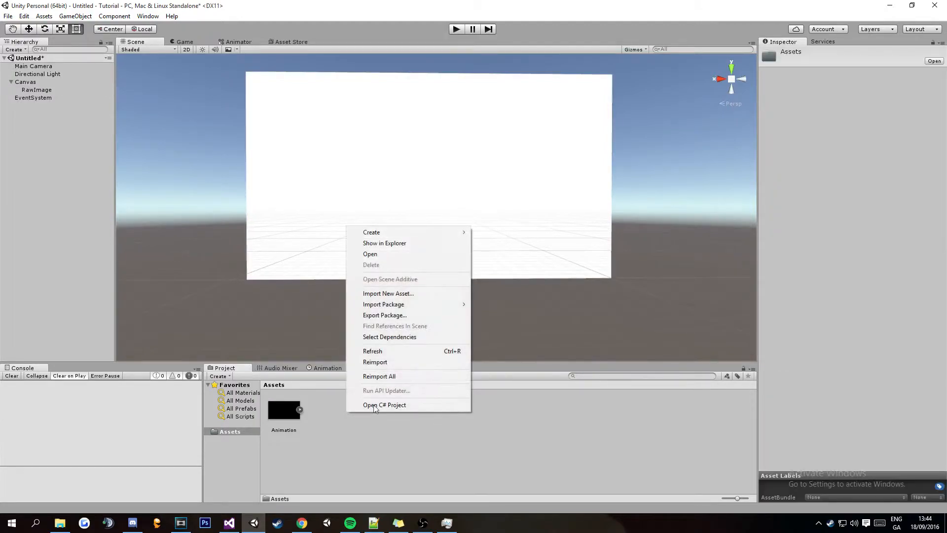
{"action": "mouse_move", "coordinate": [371, 232]}
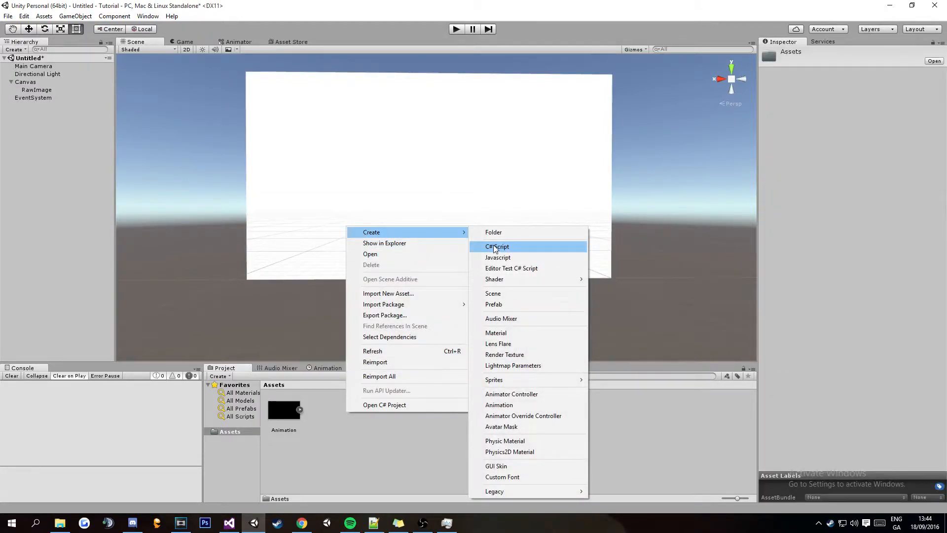
- Create a C# script asset in Assets named MoviePlayer
{"action": "left_click", "coordinate": [497, 246]}
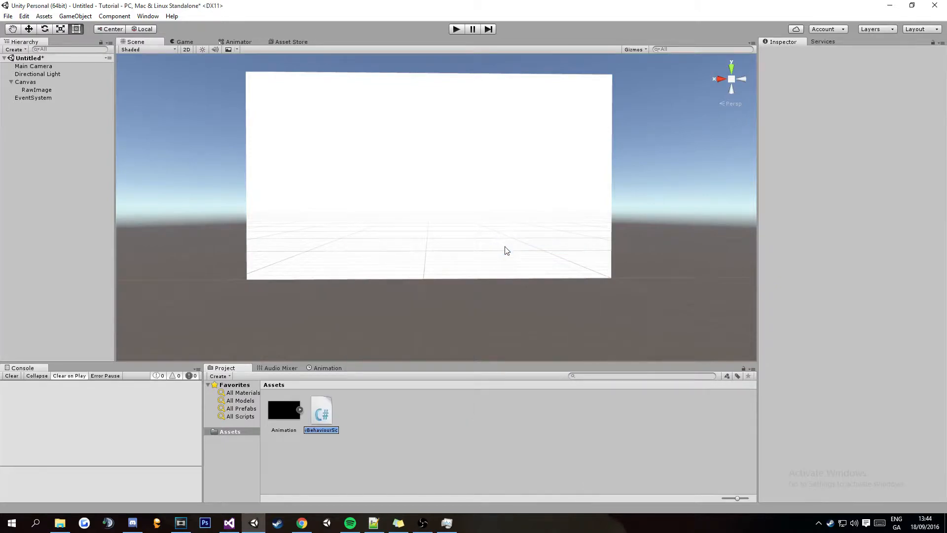
{"action": "type", "text": "MoviePlayer"}
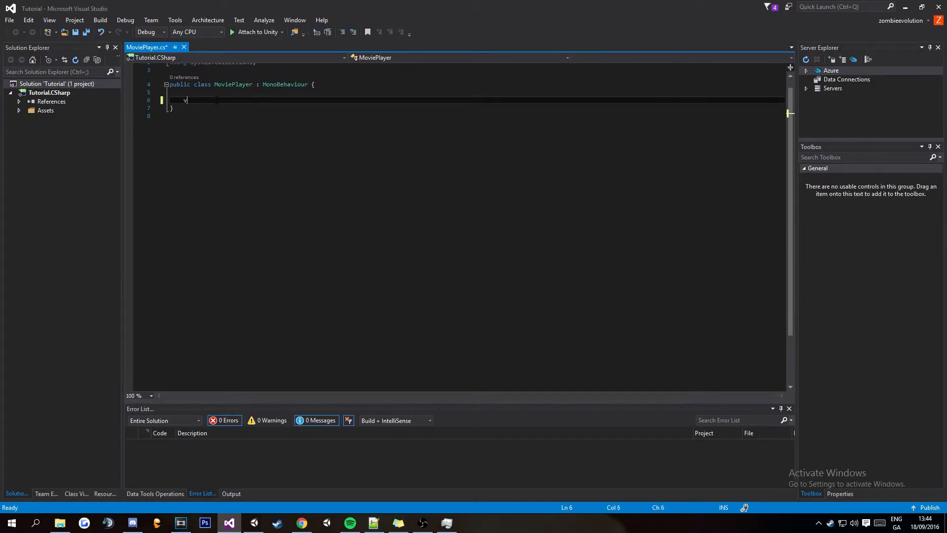
- Add an empty void Start() method and a using UnityEngine.UI directive
{"action": "type", "text": "oid Start"}
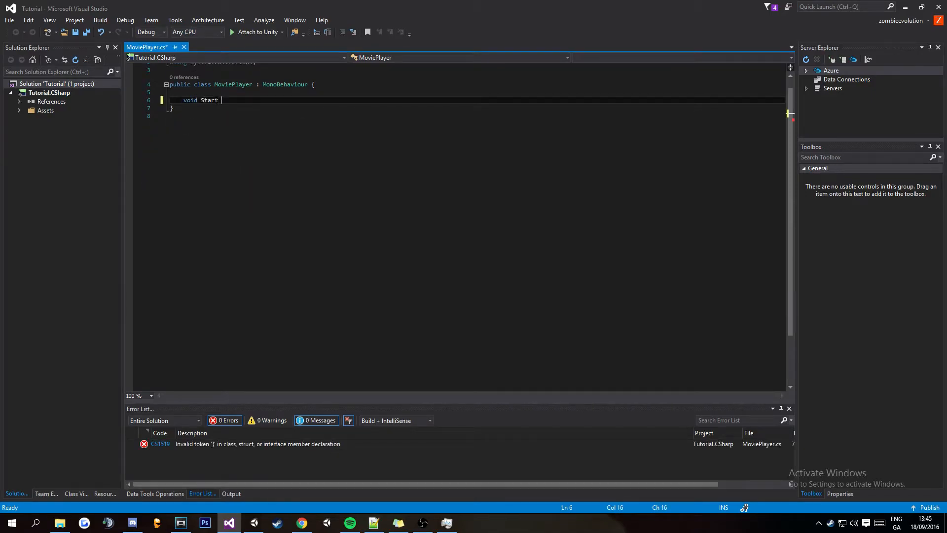
{"action": "type", "text": "()"}
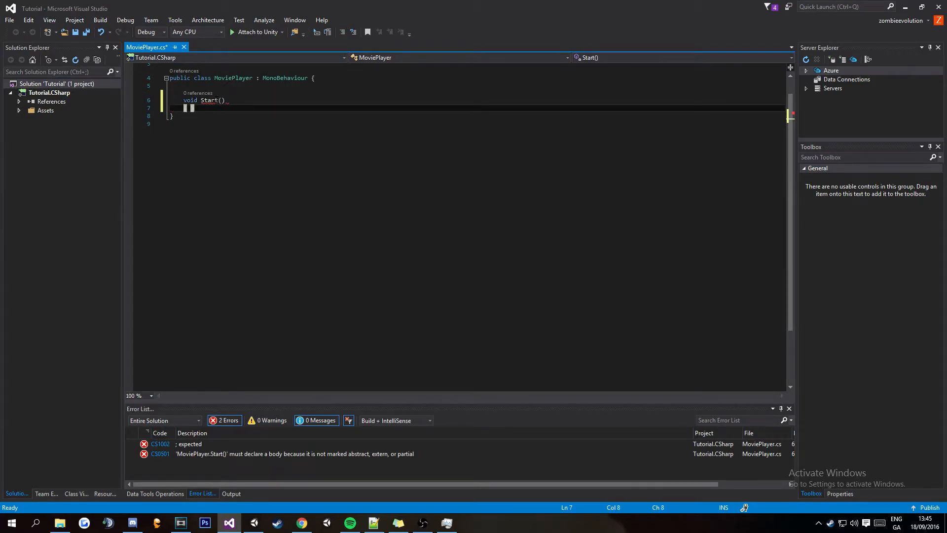
{"action": "type", "text": "{"}
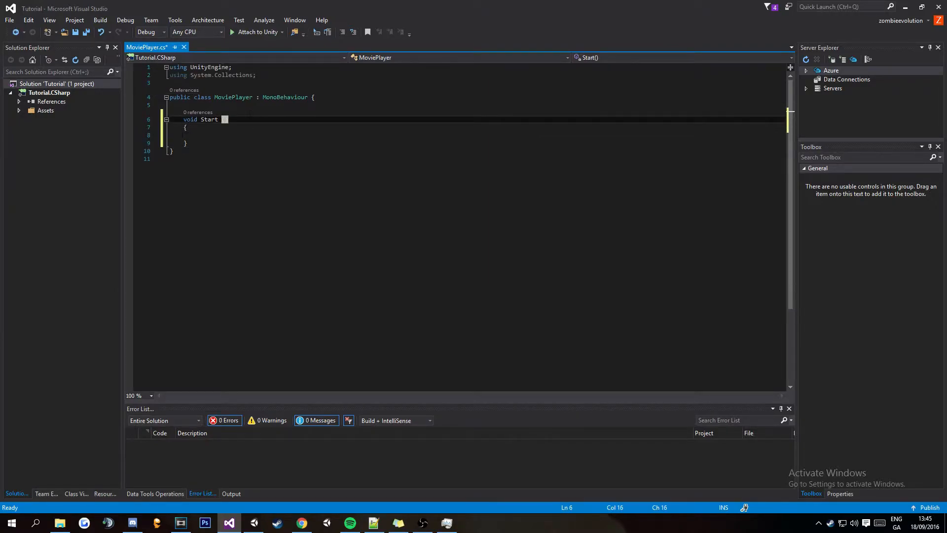
{"action": "type", "text": "()"}
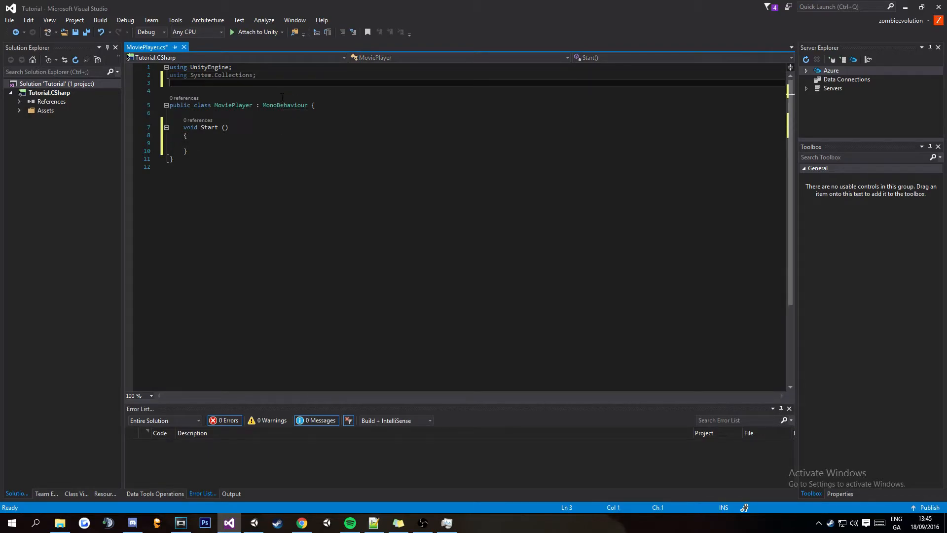
{"action": "type", "text": "using"}
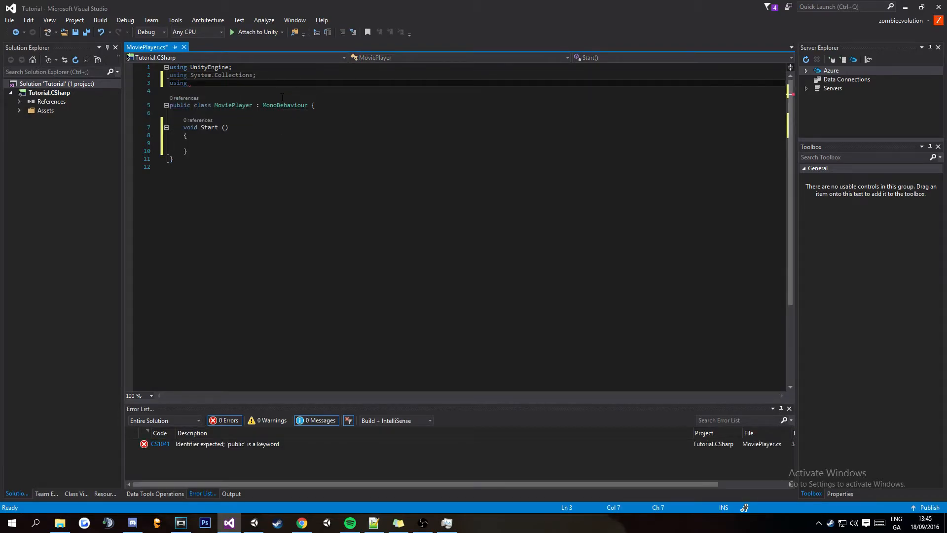
{"action": "type", "text": "un"}
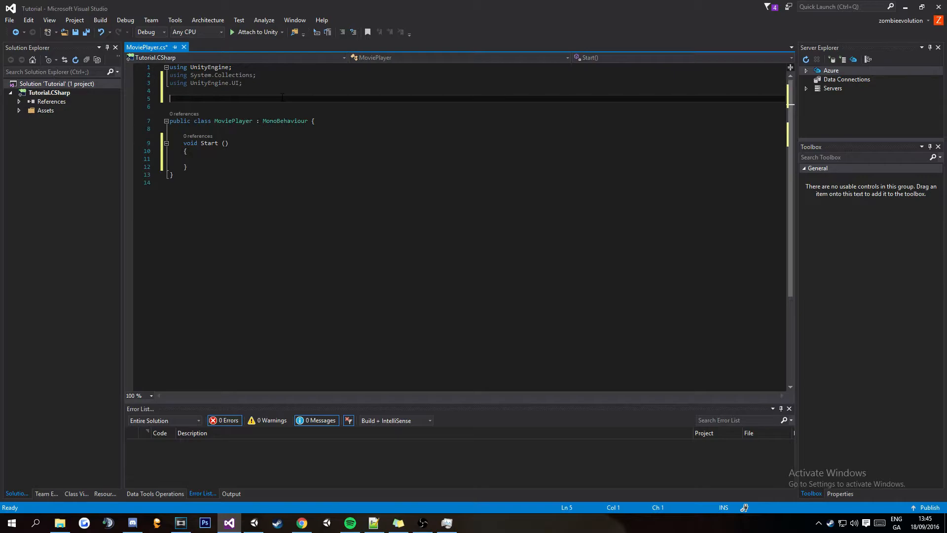
- Add [RequireComponent(typeof(AudioSource))] above the MoviePlayer class
{"action": "type", "text": "[RequireComponent ("}
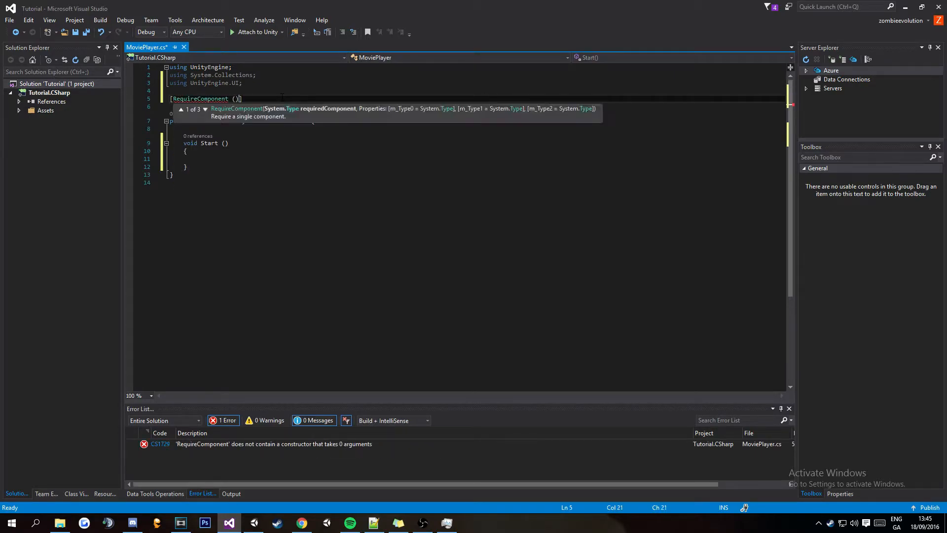
{"action": "type", "text": "typeof("}
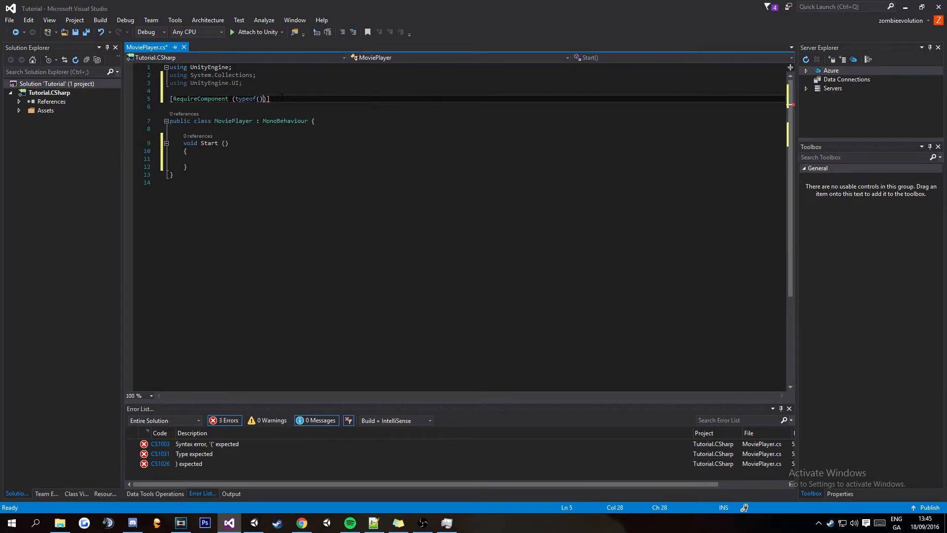
{"action": "type", "text": "AudioSource"}
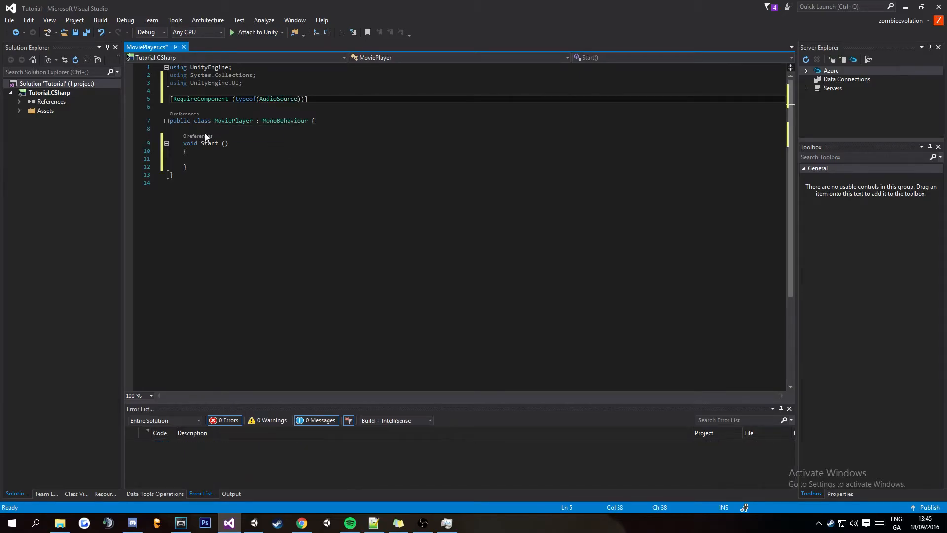
- Declare public MovieTexture movie and private AudioSource audio fields
{"action": "key", "text": "Enter"}
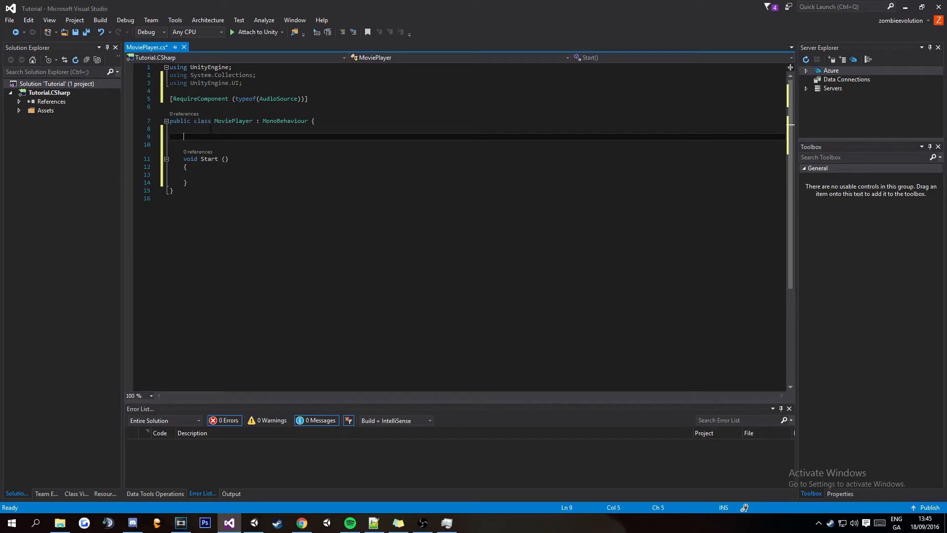
{"action": "type", "text": "public"}
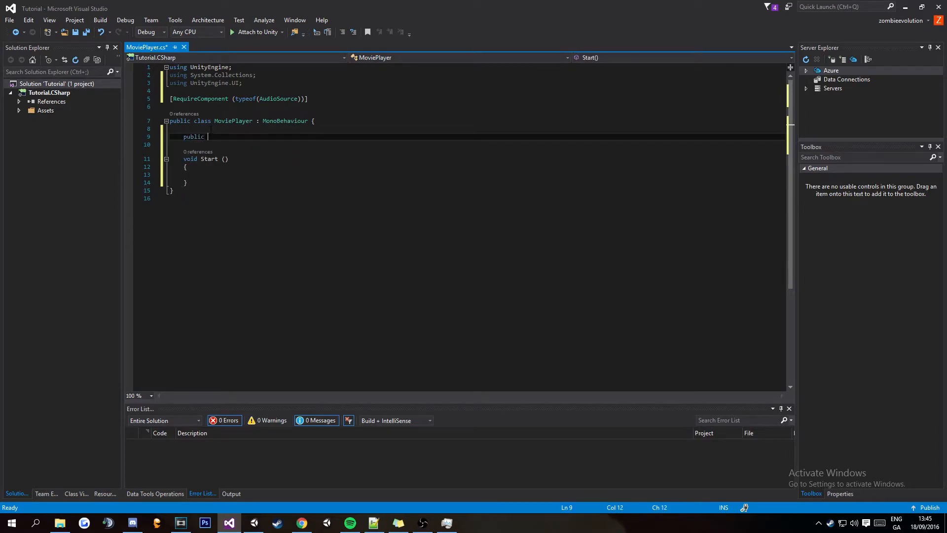
{"action": "type", "text": "MovieTexture movie;"}
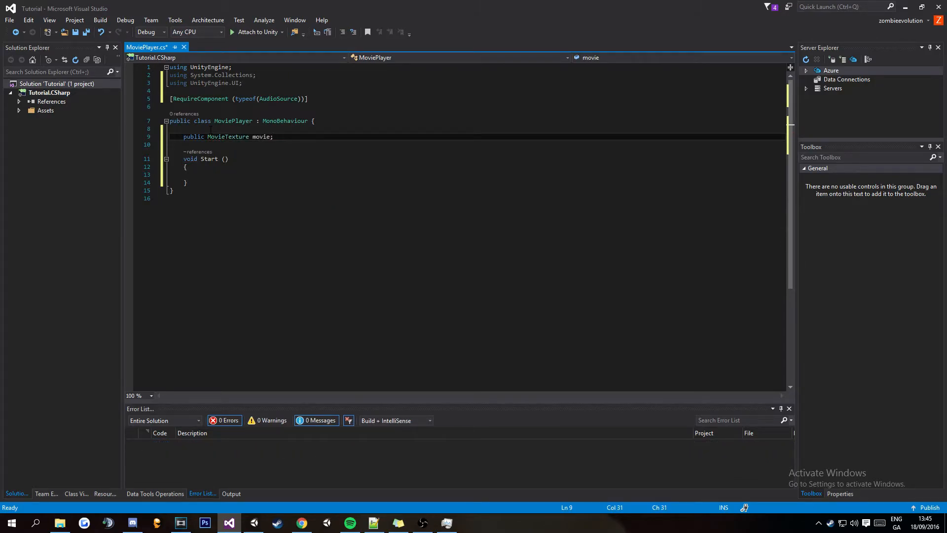
{"action": "type", "text": "private AudioSource"}
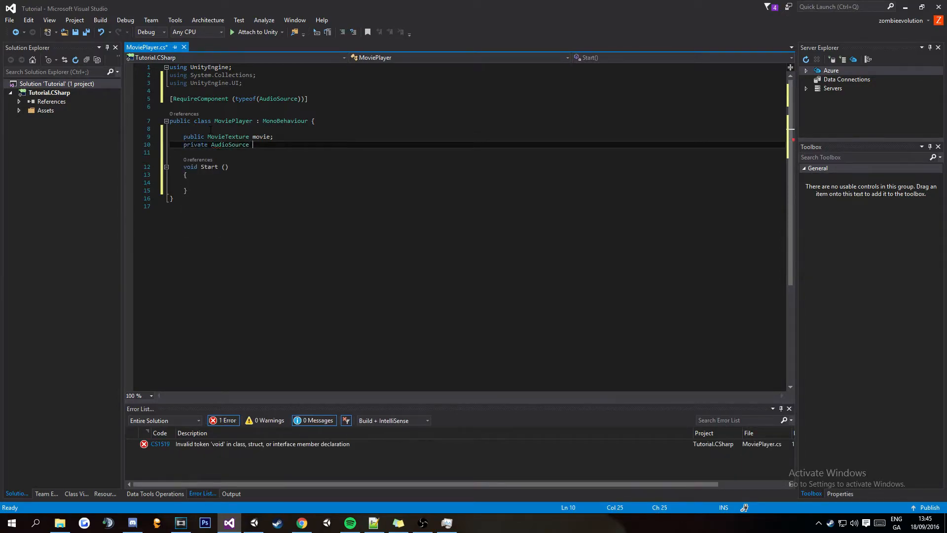
{"action": "type", "text": "audio;"}
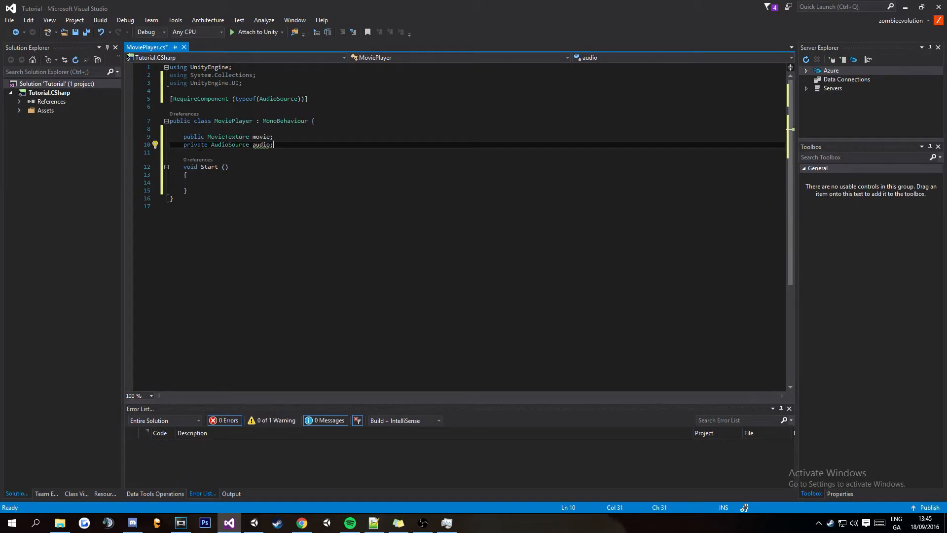
{"action": "mouse_move", "coordinate": [263, 137]}
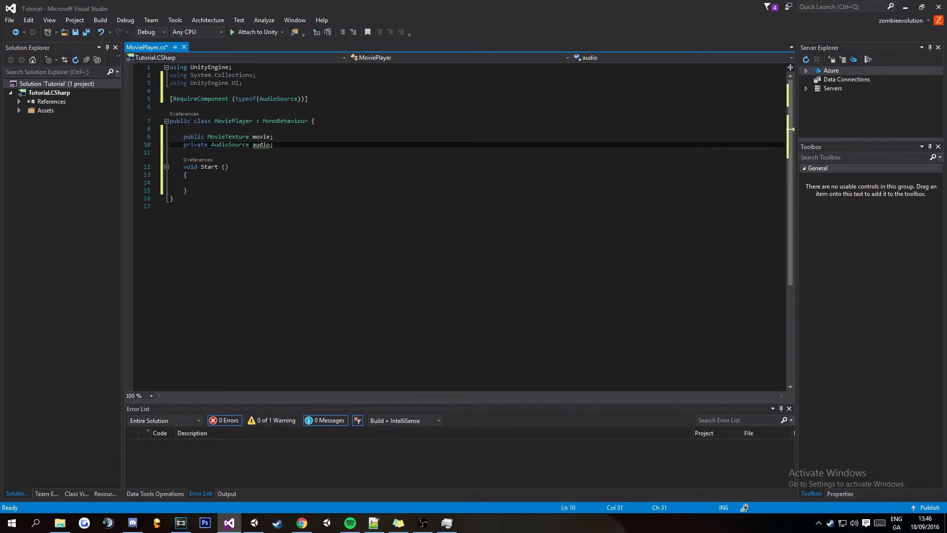
- In Start, set GetComponent<RawImage>().texture to movie as MovieTexture
{"action": "left_click", "coordinate": [197, 183]}
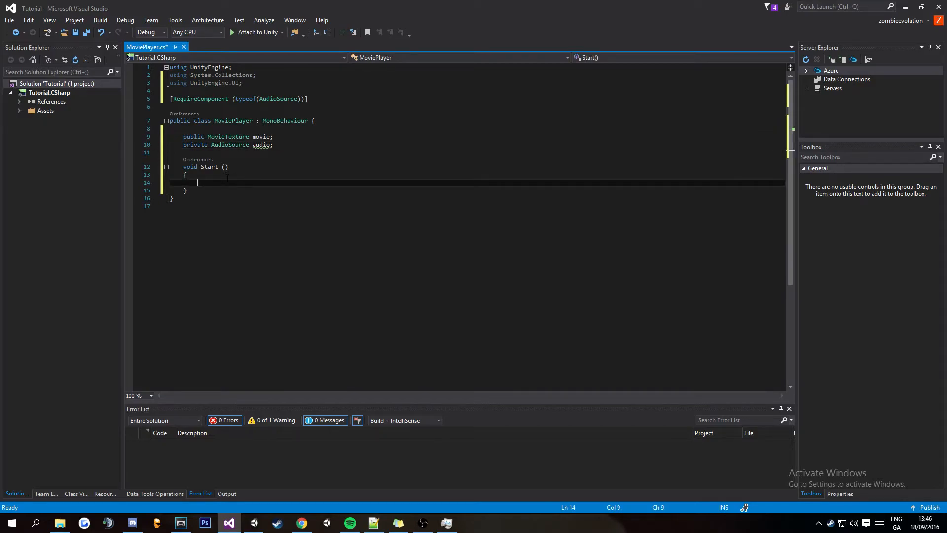
{"action": "key", "text": "enter"}
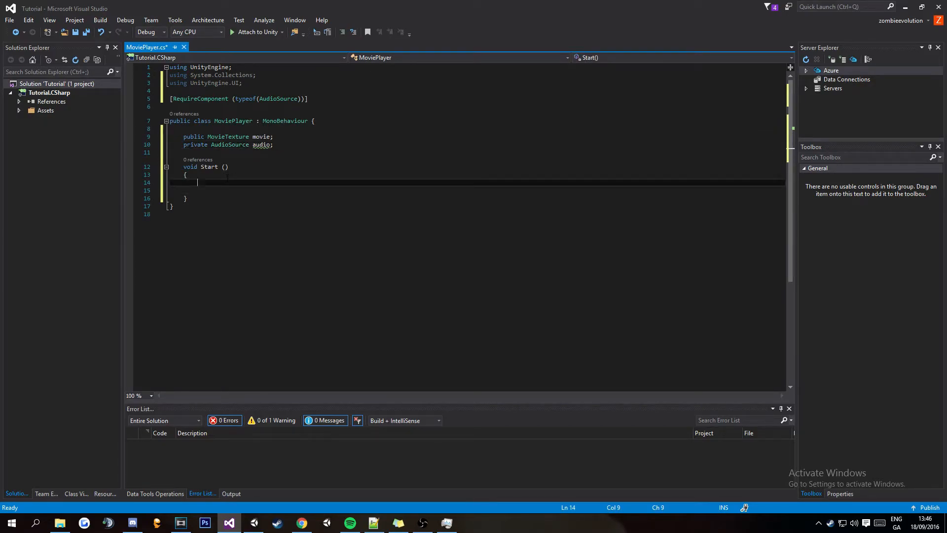
{"action": "type", "text": "GetComponent"}
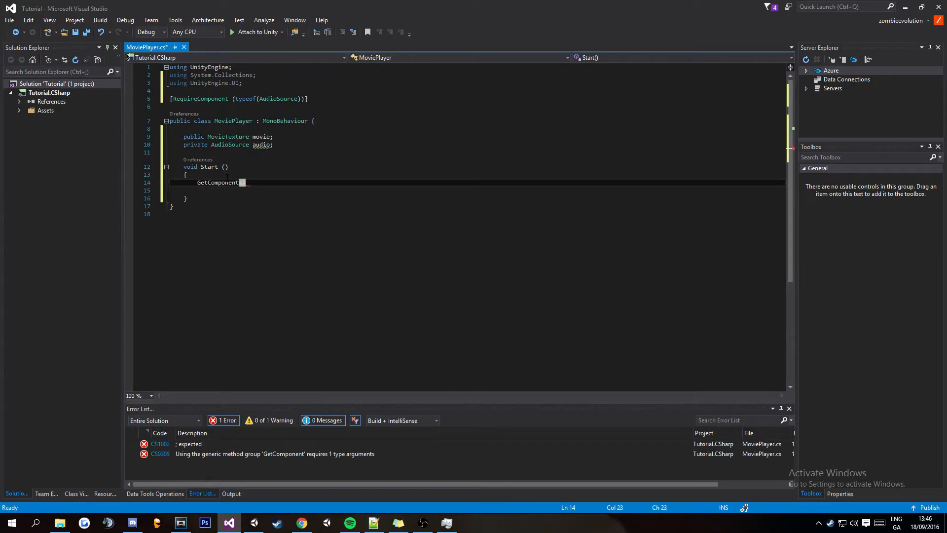
{"action": "type", "text": "<Raw>"}
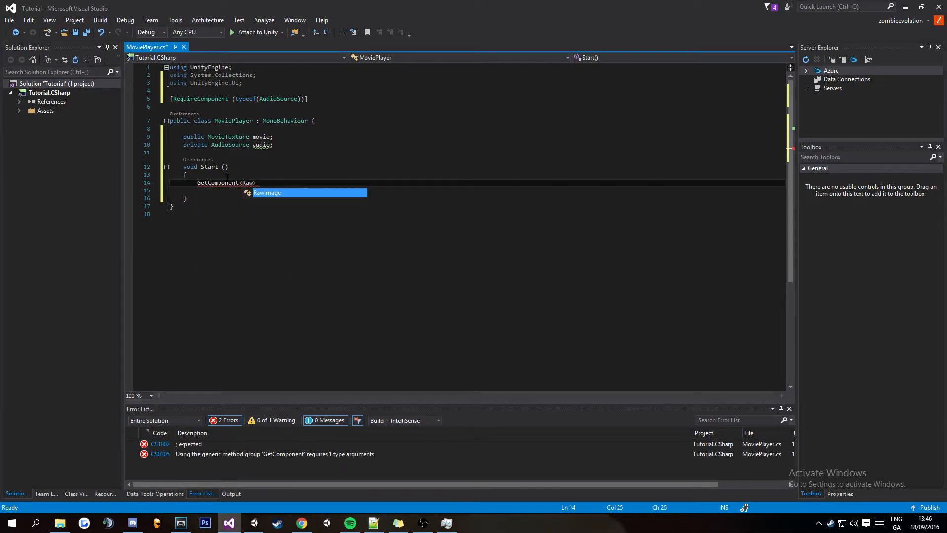
{"action": "type", "text": "RawImage>"}
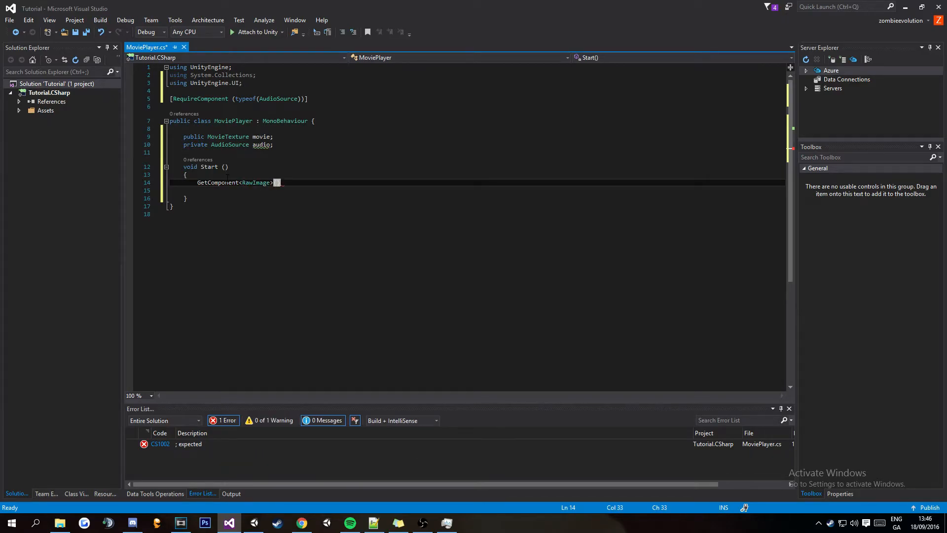
{"action": "type", "text": "().texture"}
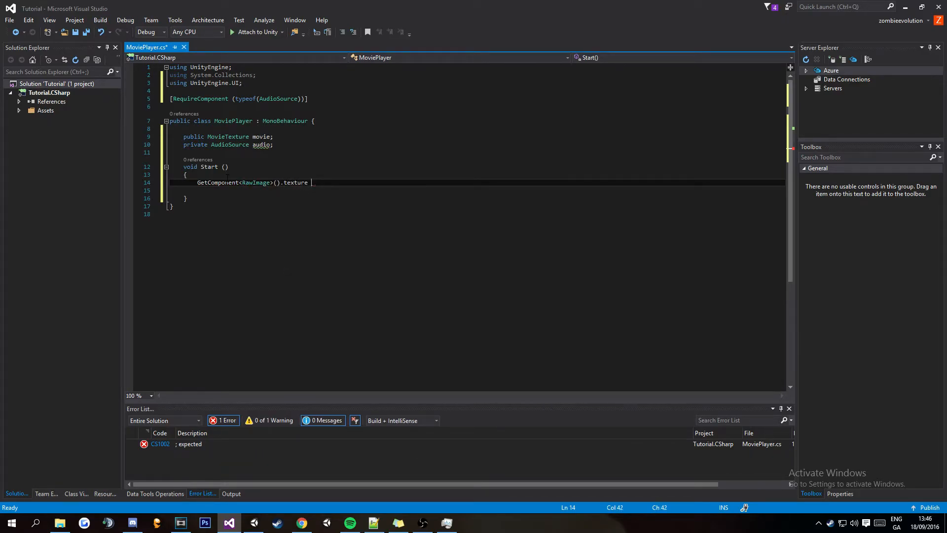
{"action": "type", "text": "= m"}
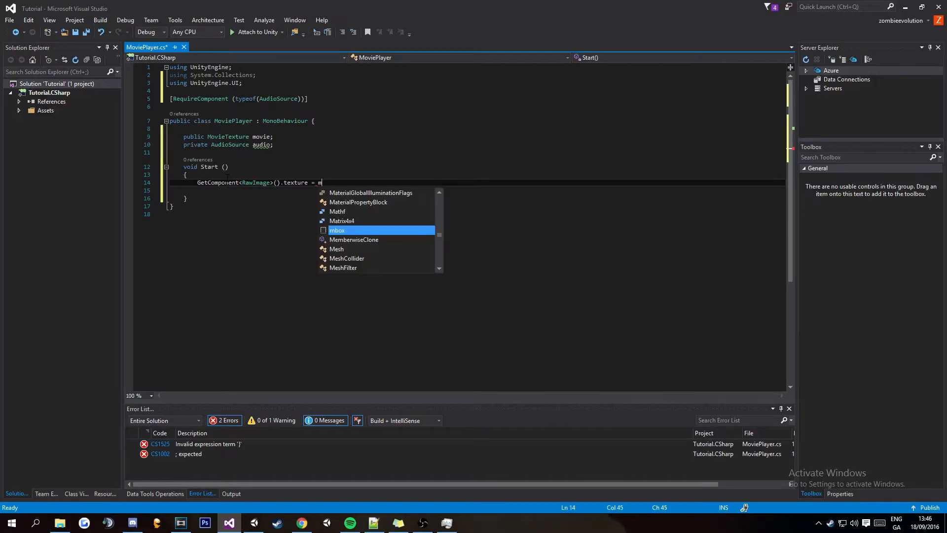
{"action": "type", "text": "ovie as"}
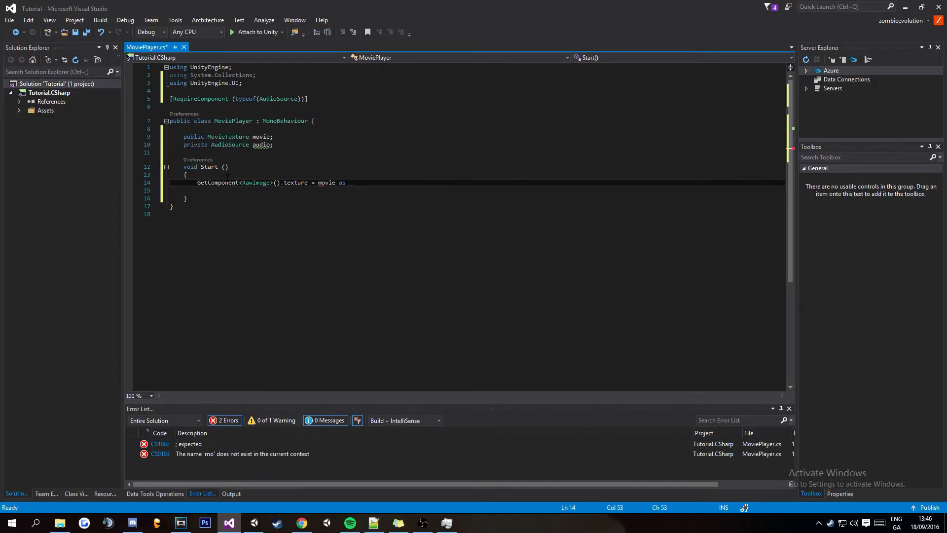
{"action": "type", "text": "MovieTexture"}
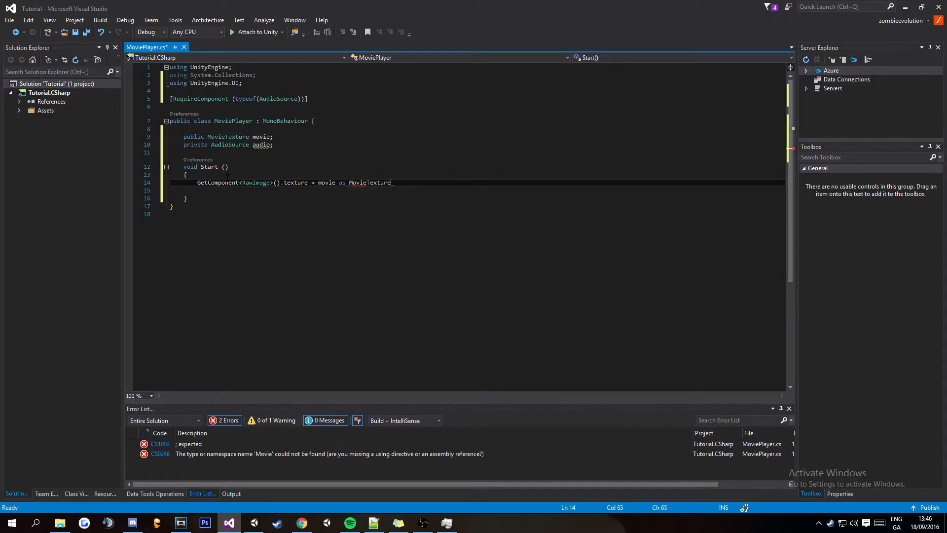
{"action": "type", "text": ";"}
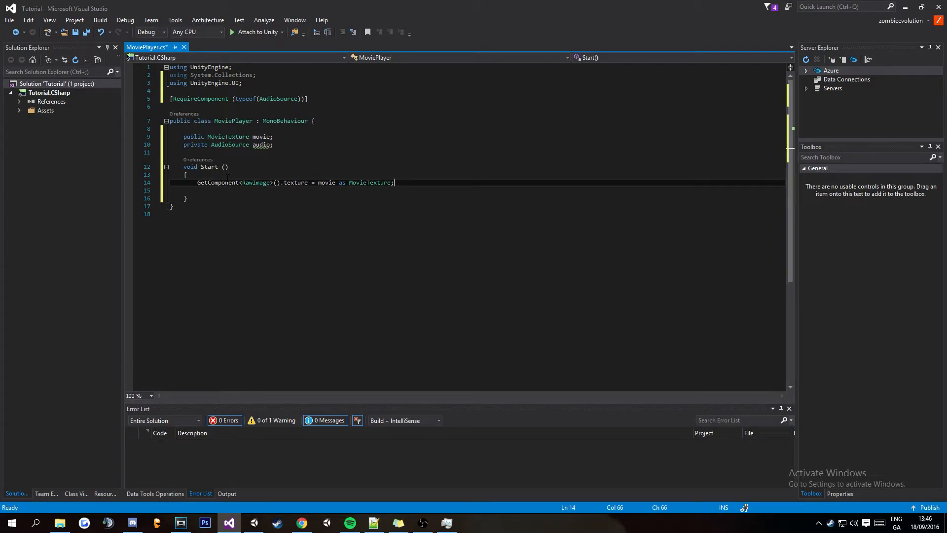
- Assign audio = GetComponent<AudioSource>() in Start
{"action": "type", "text": "audio ="}
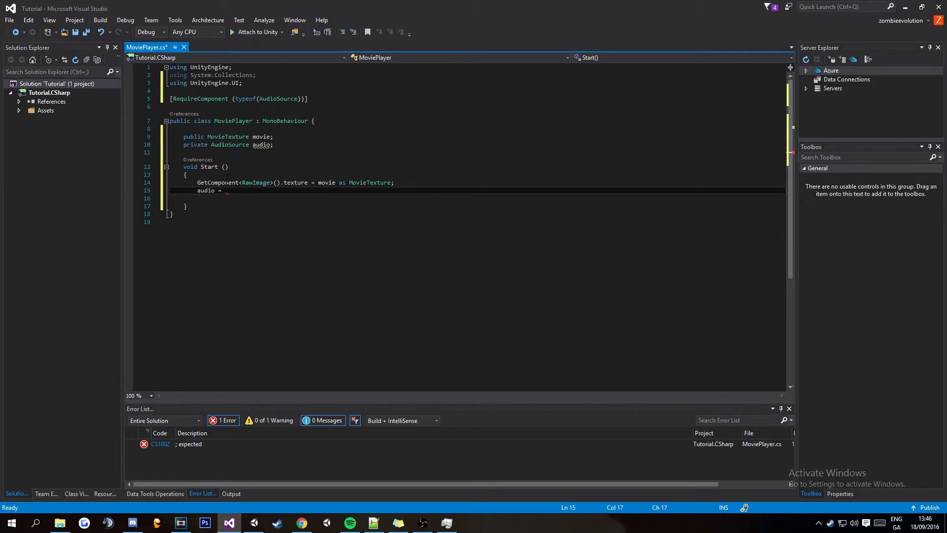
{"action": "type", "text": "GetComponent<>"}
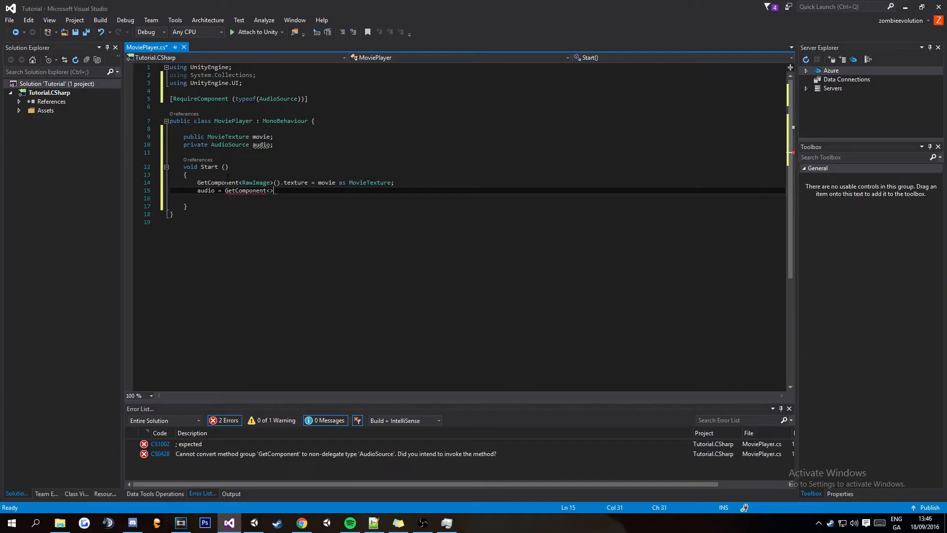
{"action": "type", "text": "AudioSource"}
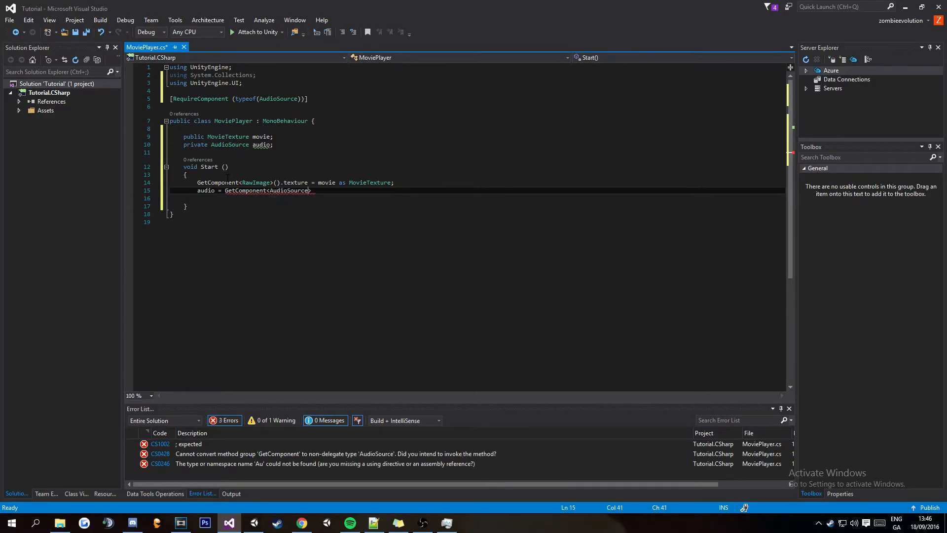
{"action": "type", "text": "();"}
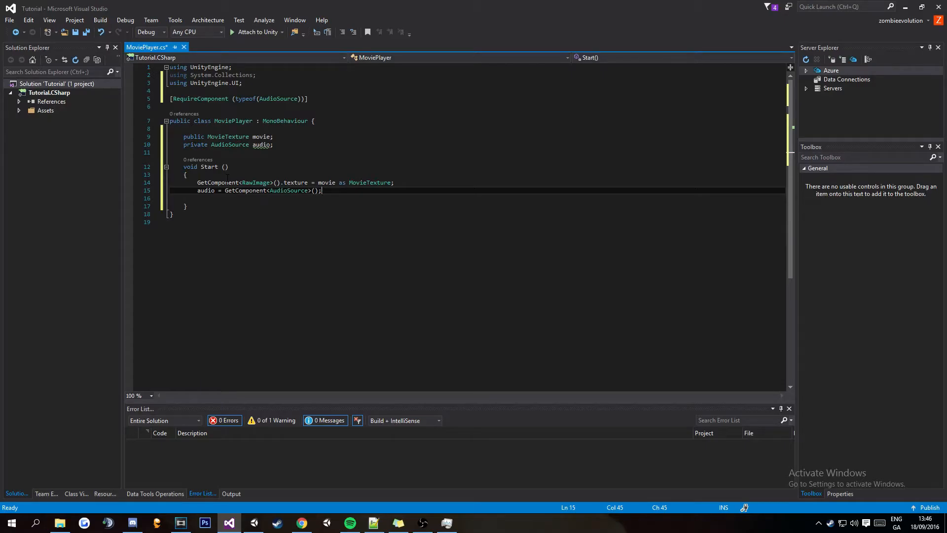
{"action": "key", "text": "enter"}
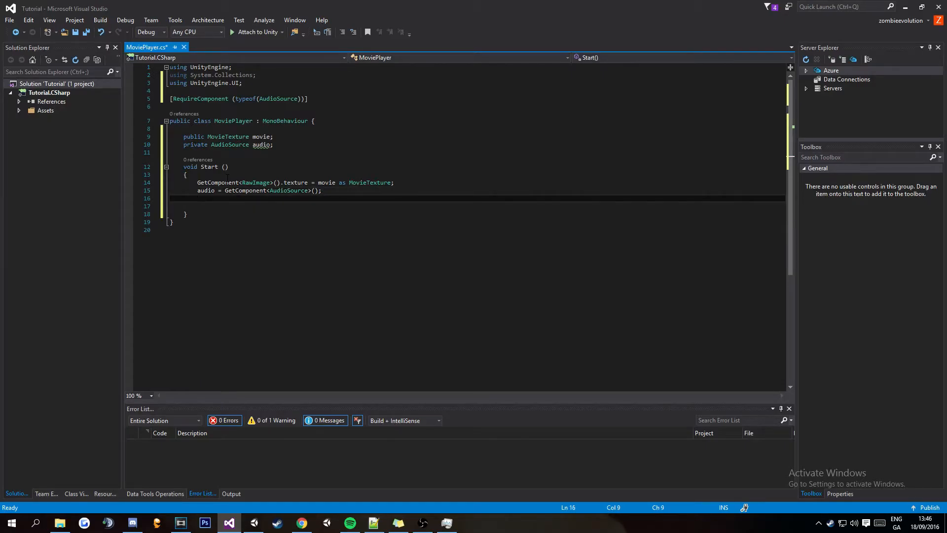
- Set audio.clip = movie.audioClip, checking the video's audio track in Unity
{"action": "type", "text": "audio"}
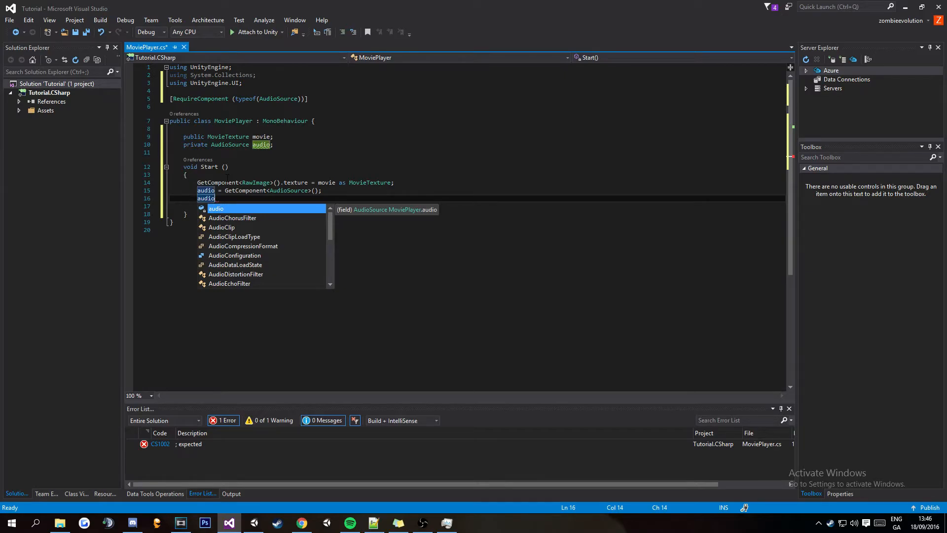
{"action": "type", "text": ".clip ="}
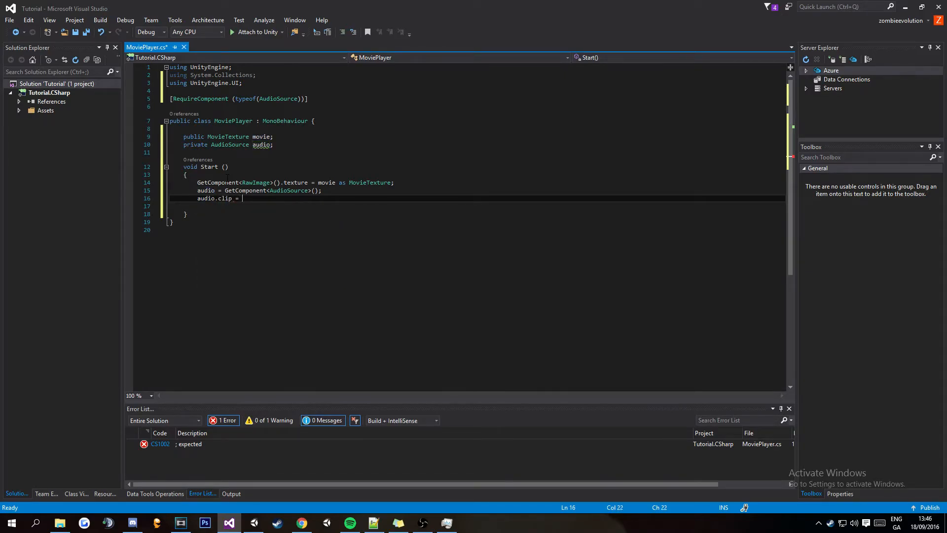
{"action": "type", "text": "movie."}
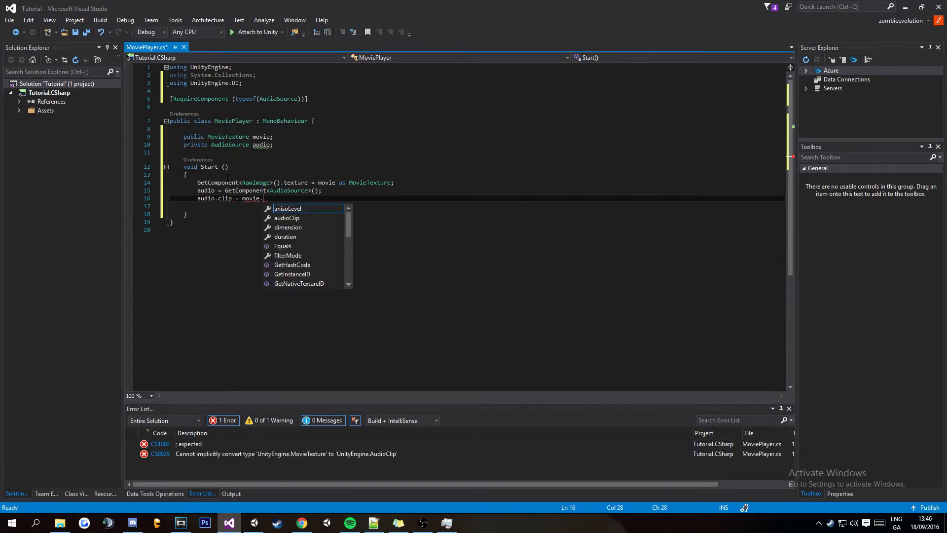
{"action": "type", "text": "audioClip;"}
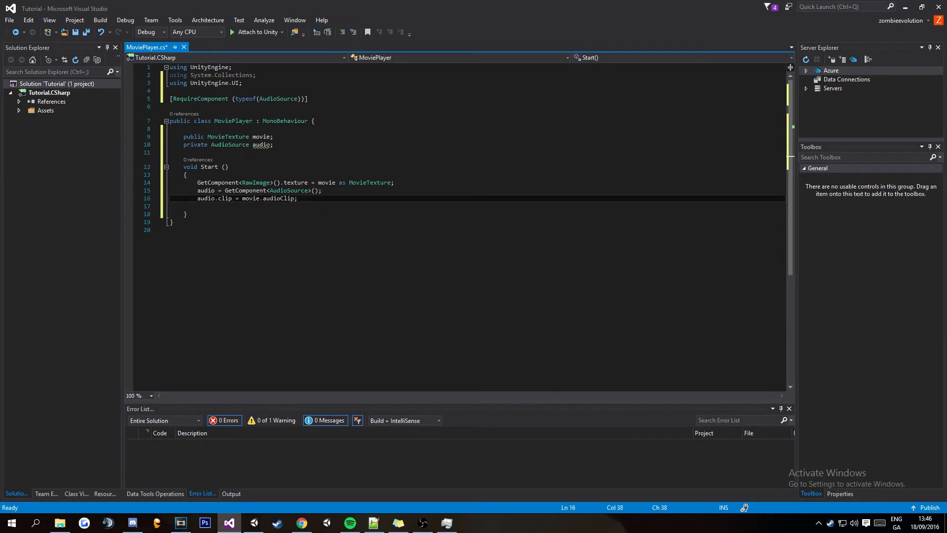
{"action": "left_click", "coordinate": [228, 523]}
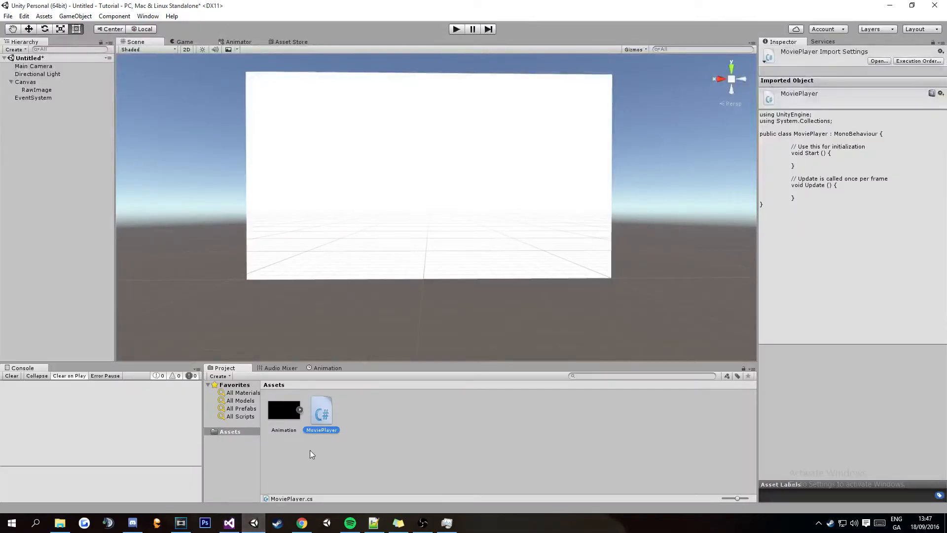
{"action": "left_click", "coordinate": [321, 414]}
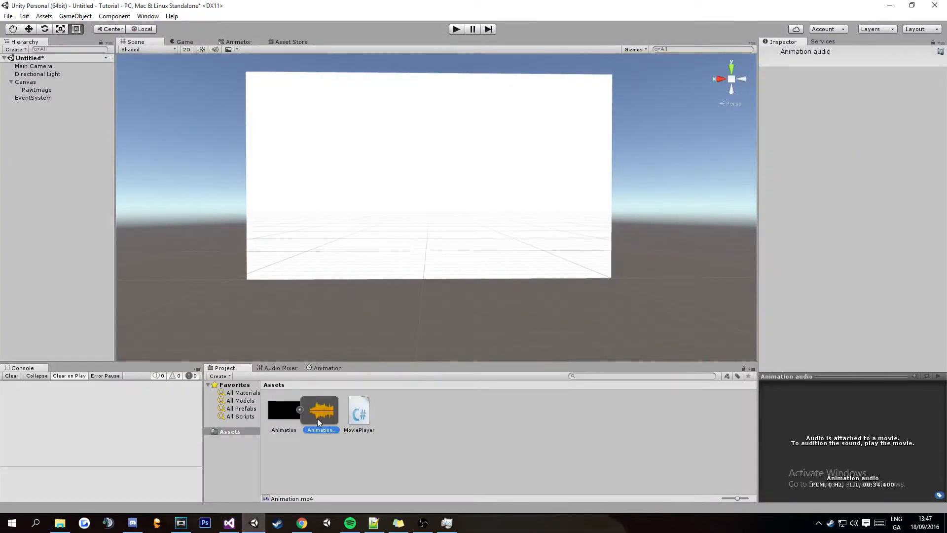
{"action": "mouse_move", "coordinate": [307, 474]}
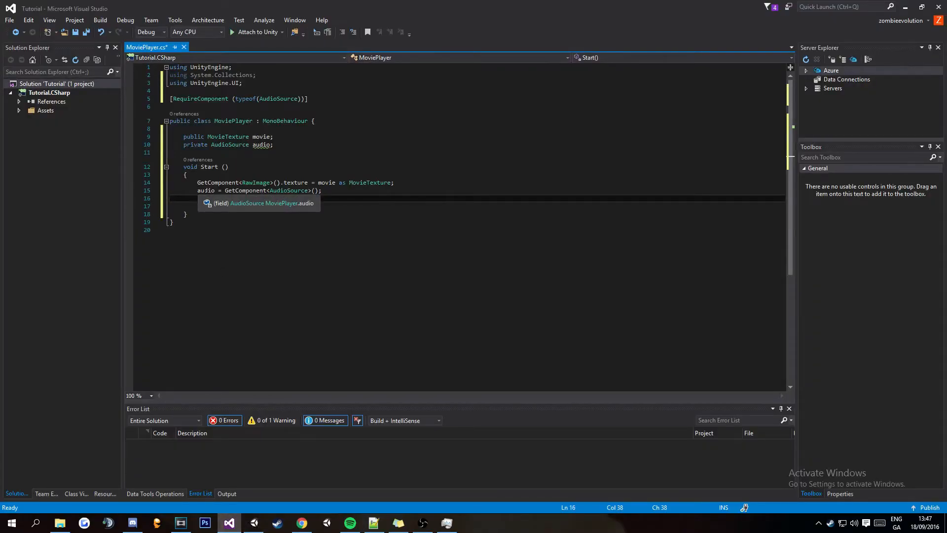
{"action": "type", "text": "audio.clip = movie.audioClip;"}
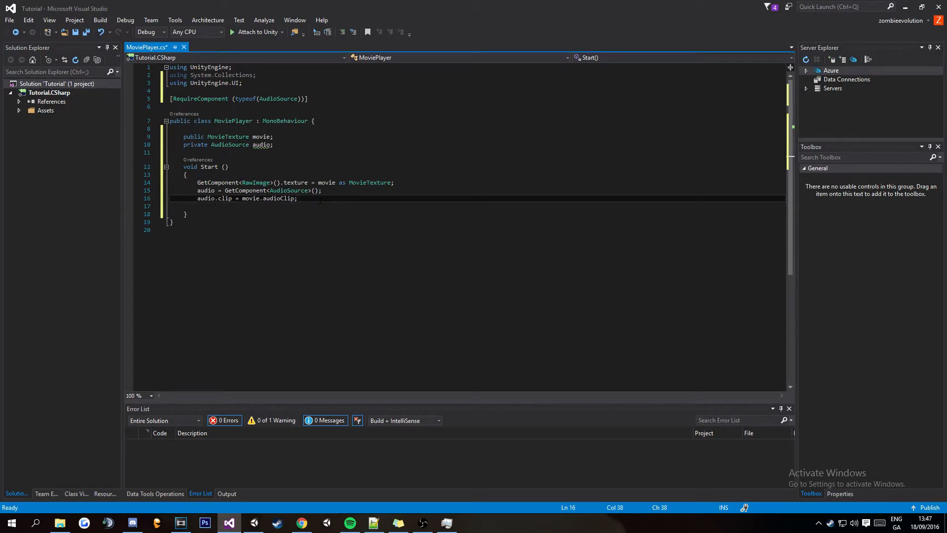
- Add movie.Play() and audio.Play() calls to Start
{"action": "key", "text": "enter"}
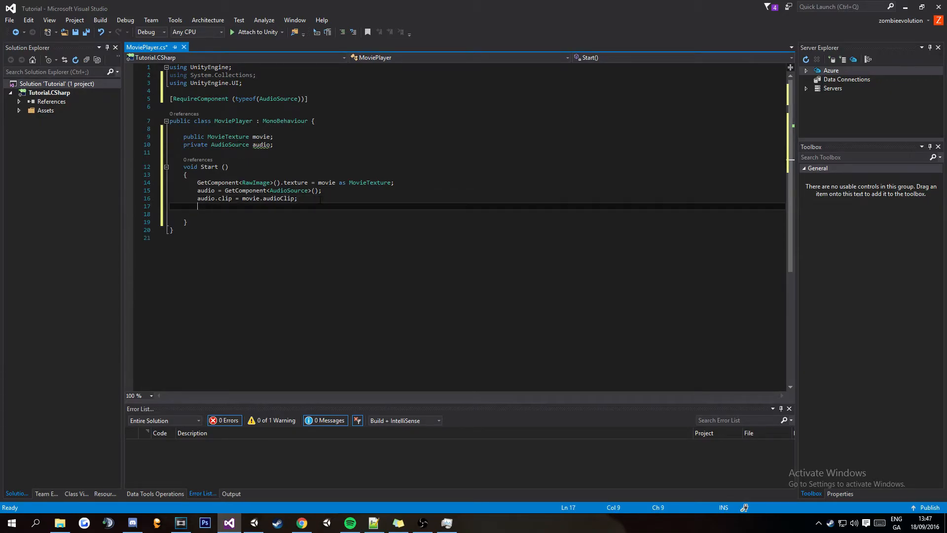
{"action": "type", "text": "movie"}
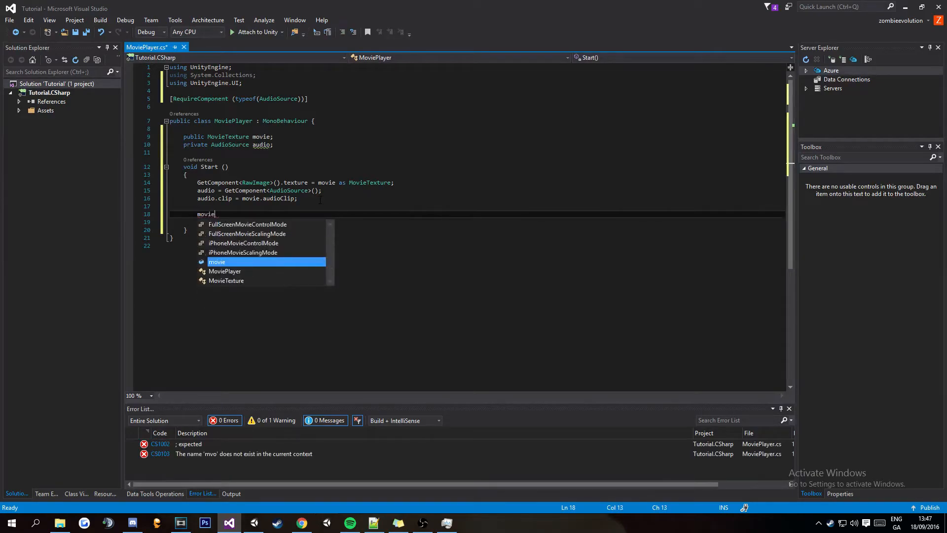
{"action": "type", "text": ".Play("}
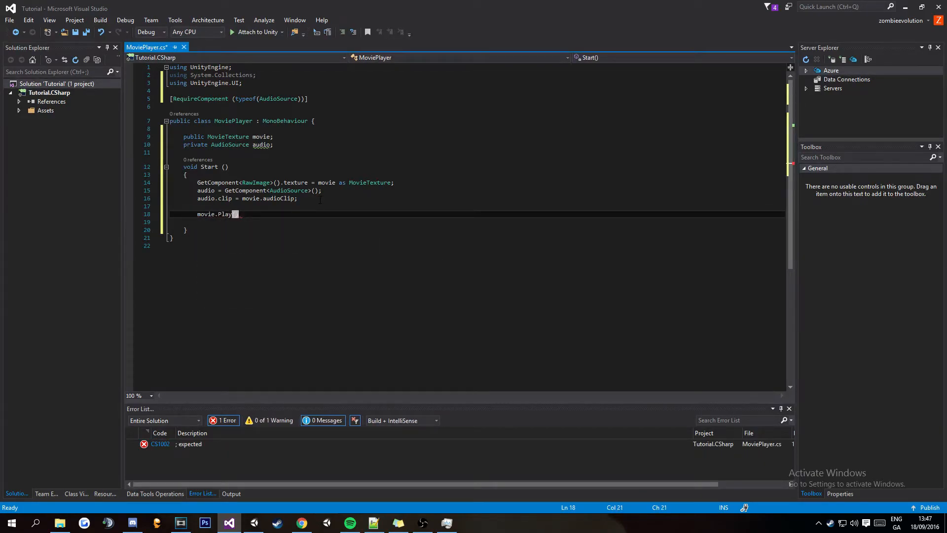
{"action": "type", "text": "Audio"}
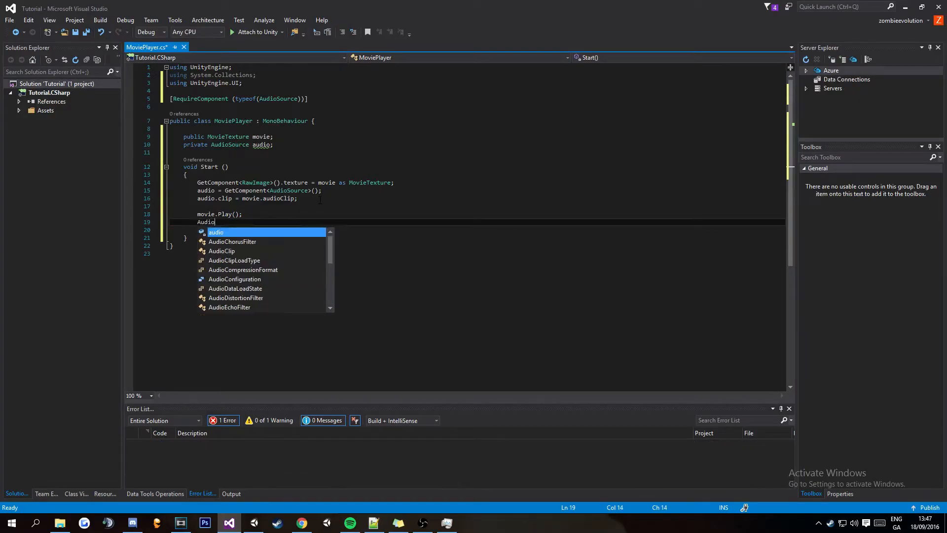
{"action": "type", "text": "."}
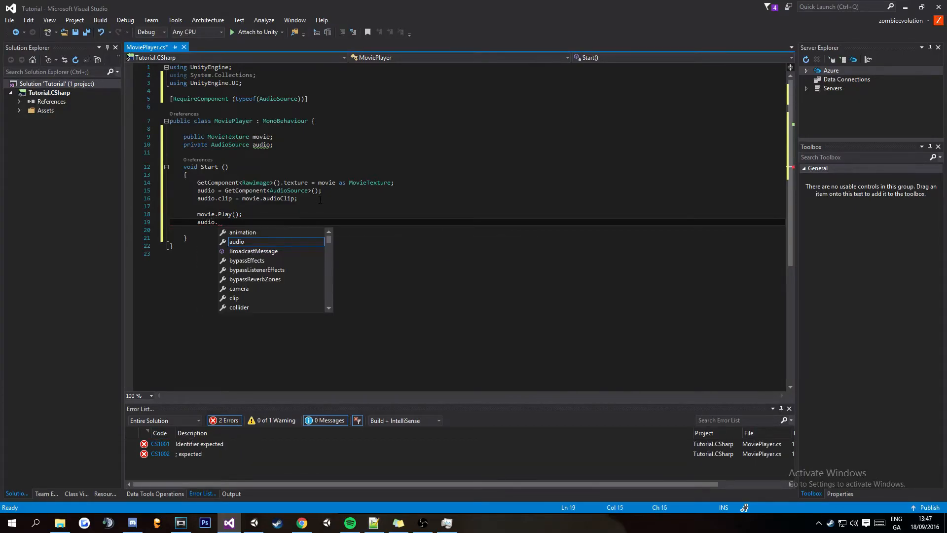
{"action": "type", "text": "Play()"}
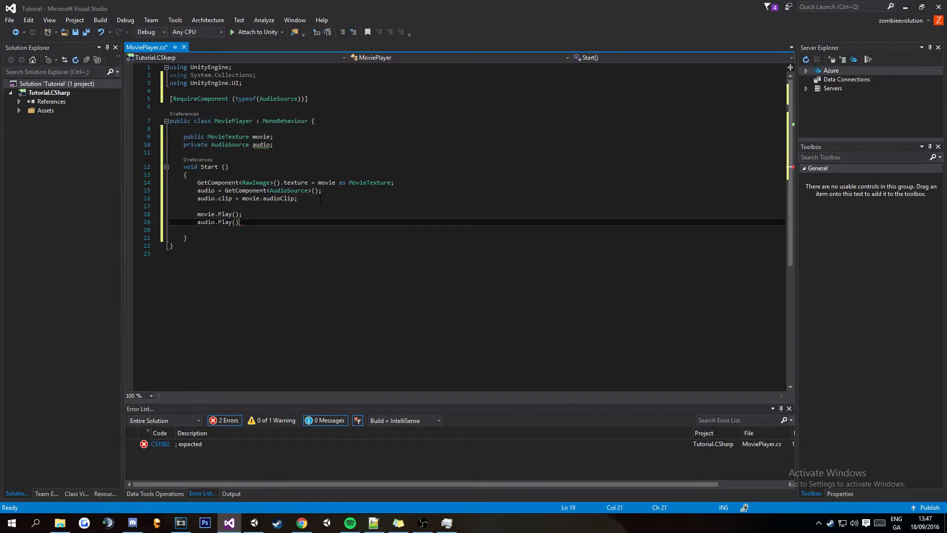
{"action": "type", "text": ";"}
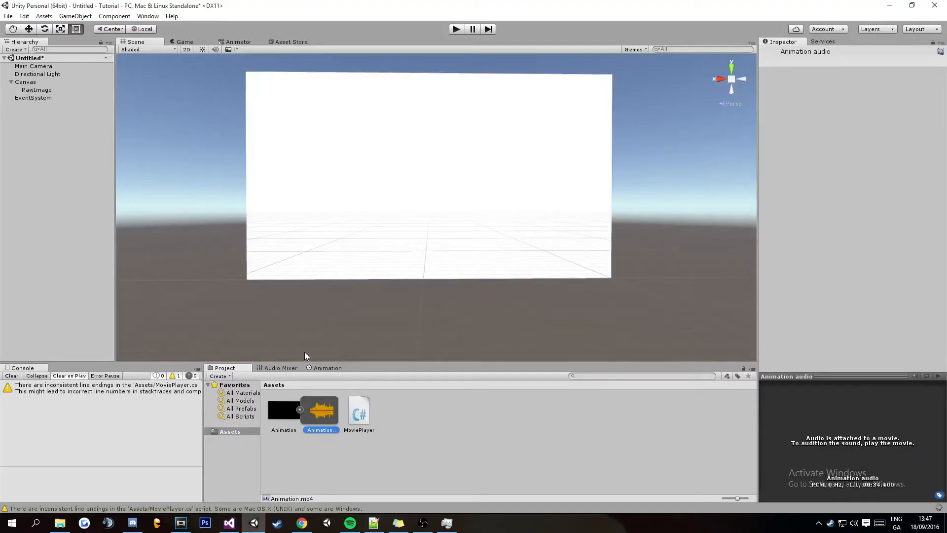
- Set the RawImage's MoviePlayer movie field to Animation and run the scene
{"action": "left_click", "coordinate": [36, 89]}
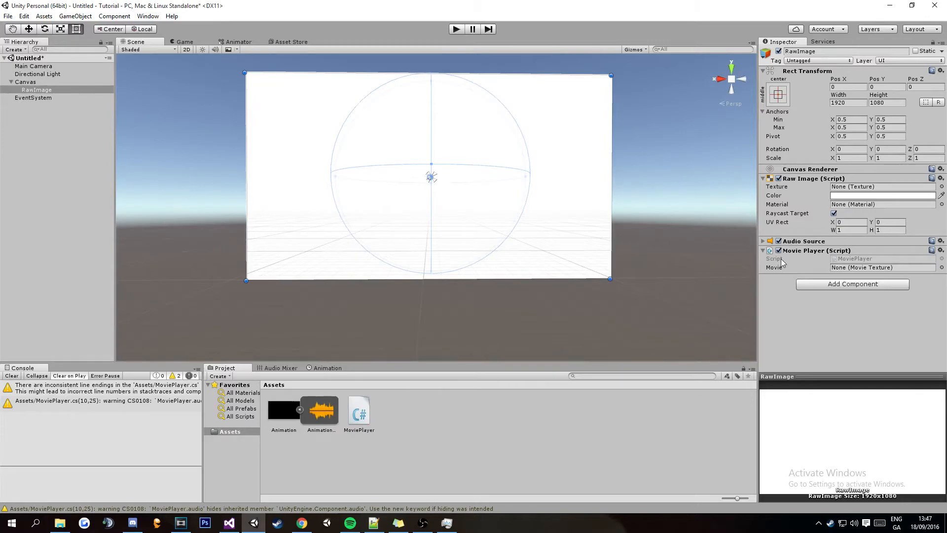
{"action": "left_click", "coordinate": [283, 409]}
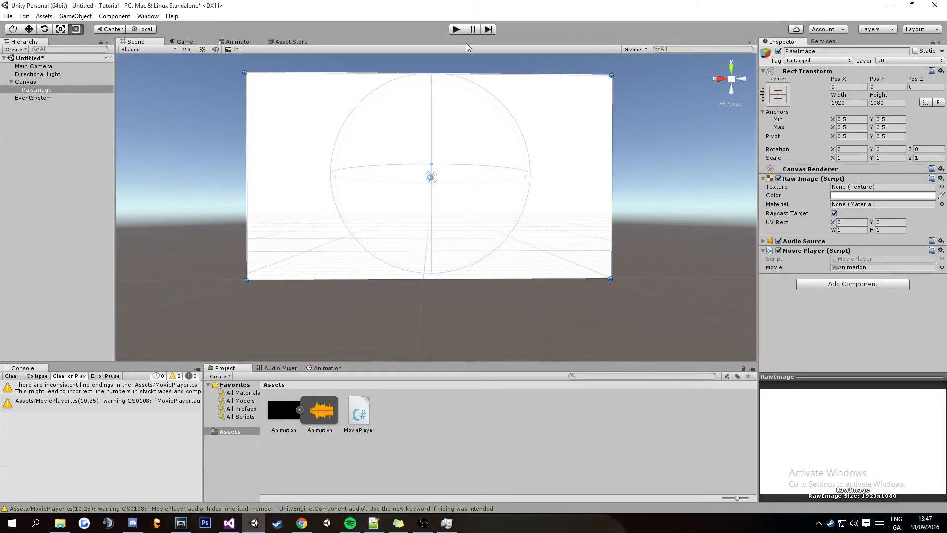
{"action": "left_click", "coordinate": [456, 29]}
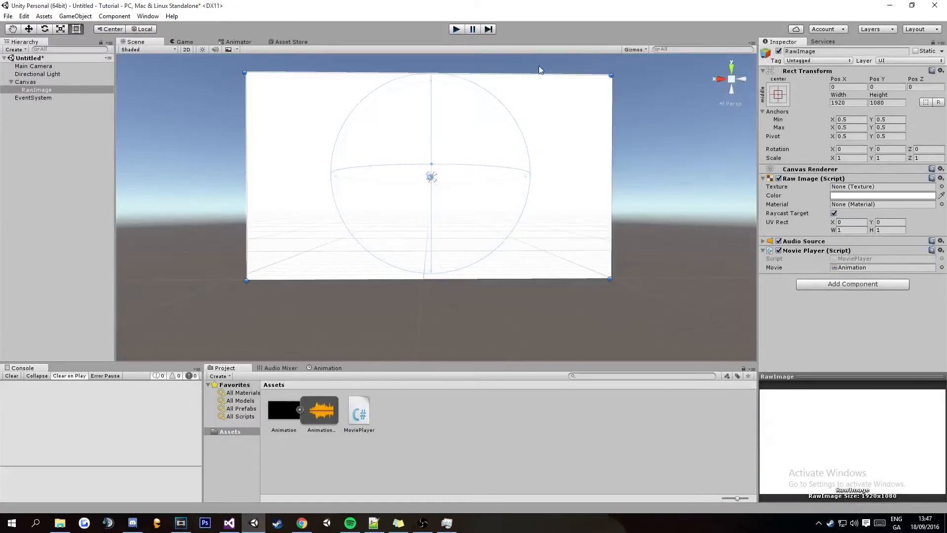
- Expand the RawImage's Audio Source component, then go back to Visual Studio
{"action": "left_click", "coordinate": [763, 242]}
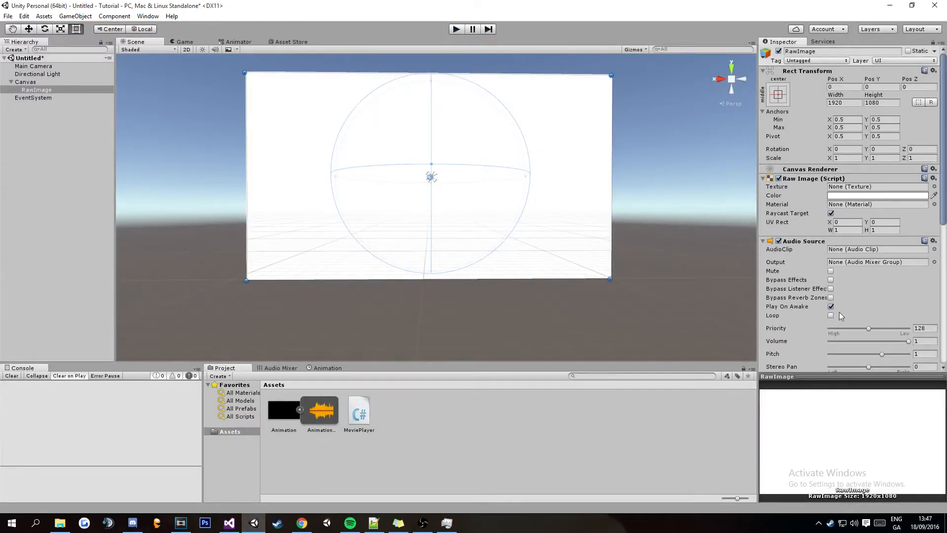
{"action": "left_click_drag", "start_coordinate": [909, 341], "coordinate": [837, 340]}
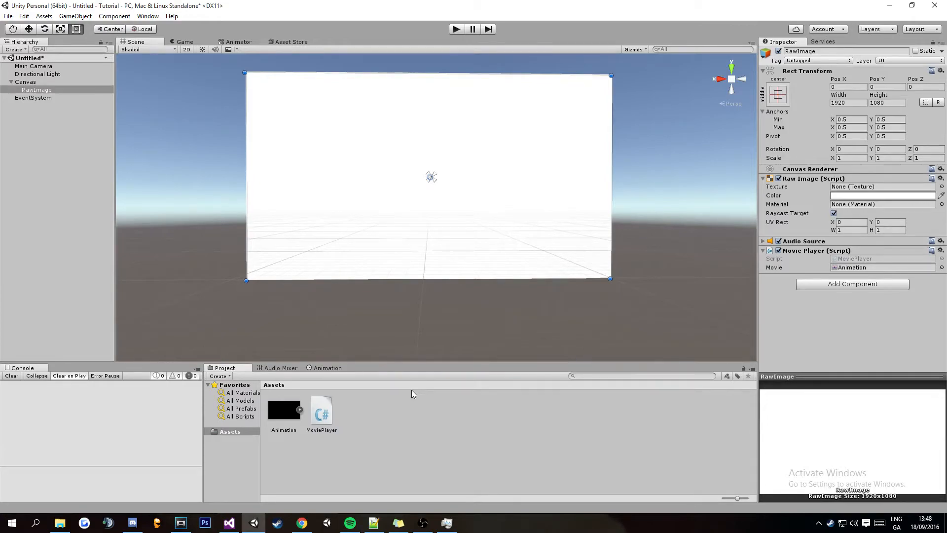
{"action": "mouse_move", "coordinate": [411, 400]}
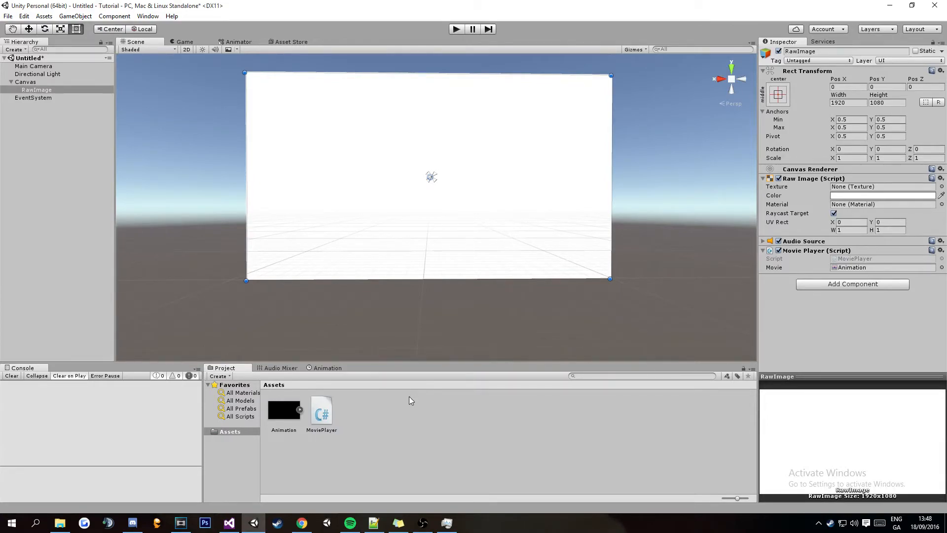
{"action": "left_click", "coordinate": [228, 523]}
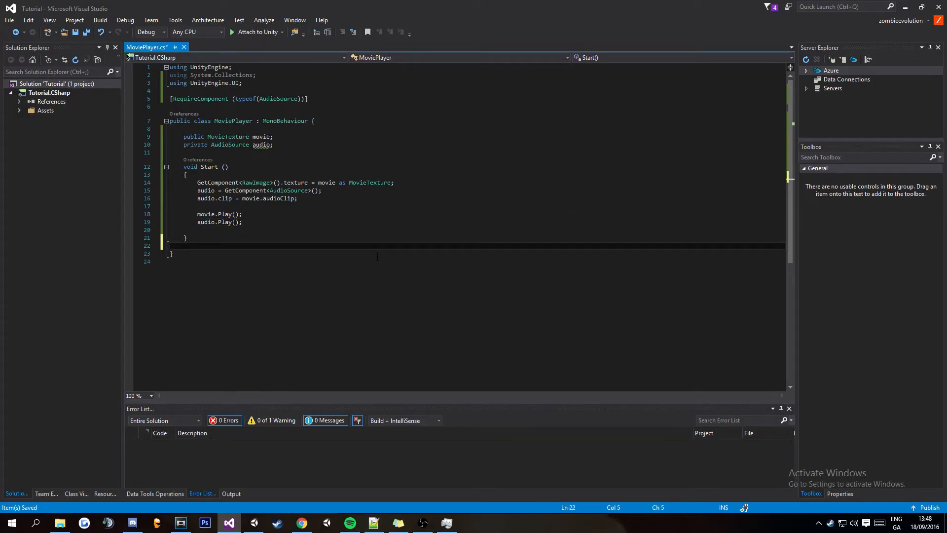
- Add void Update() with if (Input.GetKeyDown(KeyCode.P) && movie.isPlaying)
{"action": "type", "text": "void Up"}
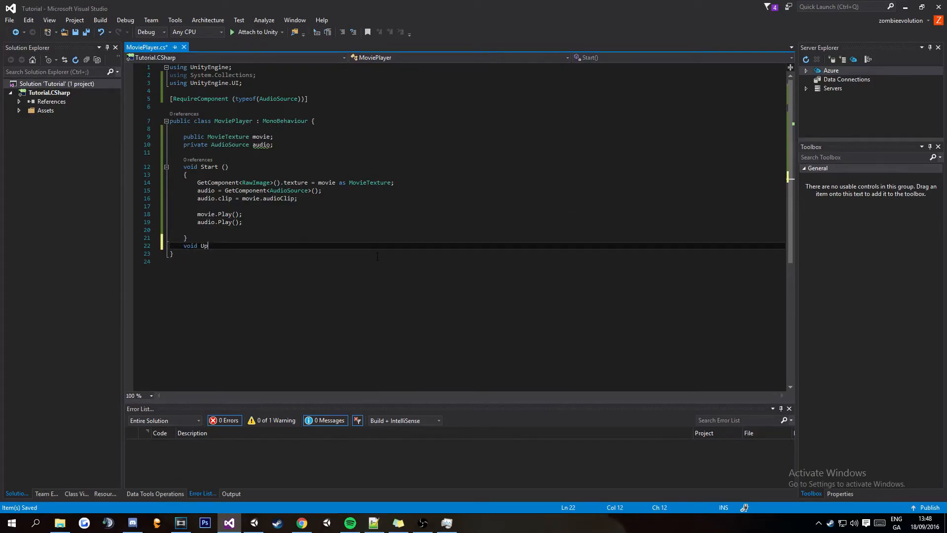
{"action": "type", "text": "date ("}
{"action": "type", "text": "{"}
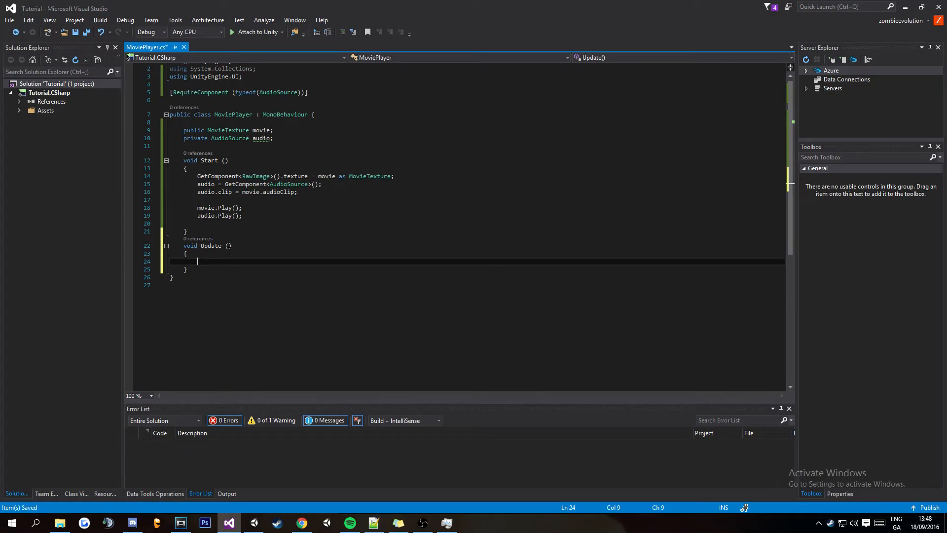
{"action": "type", "text": "if()"}
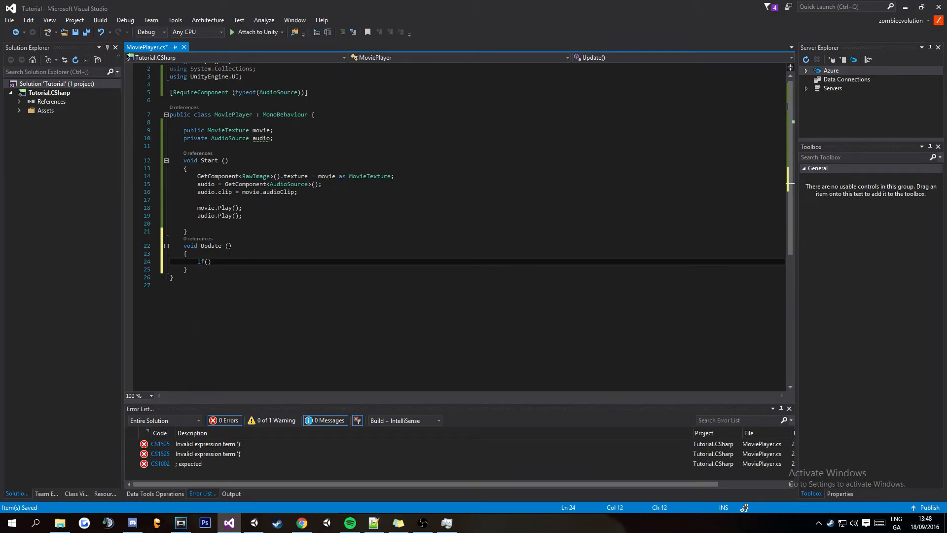
{"action": "type", "text": "Input.ge"}
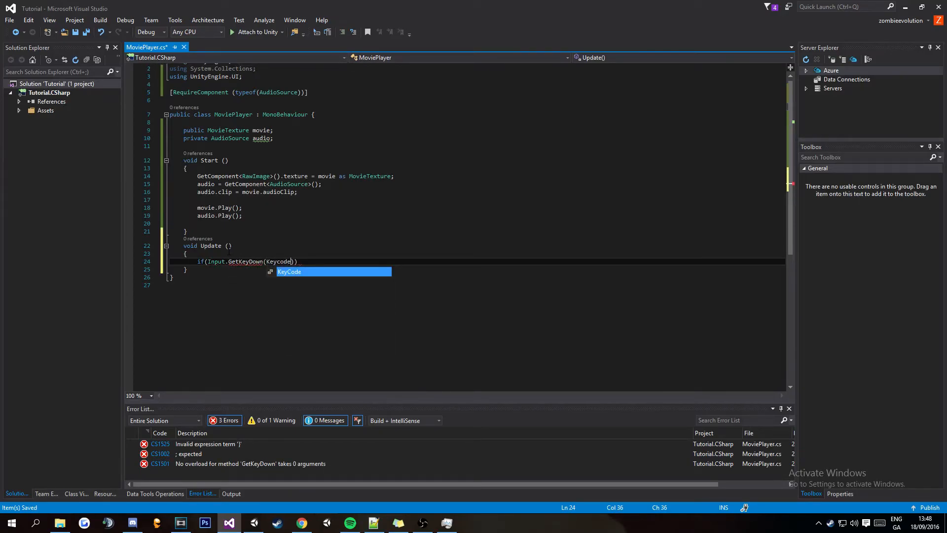
{"action": "type", "text": ".P"}
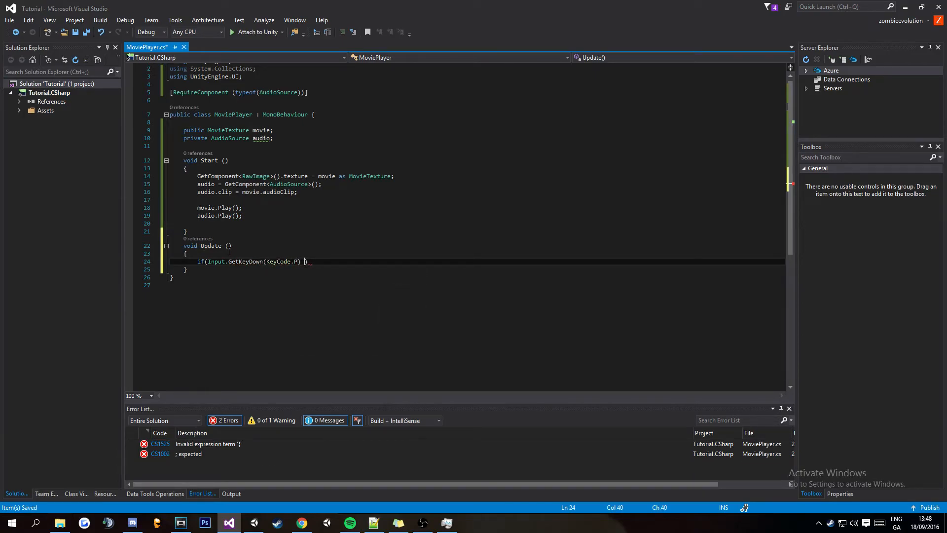
{"action": "type", "text": "&&"}
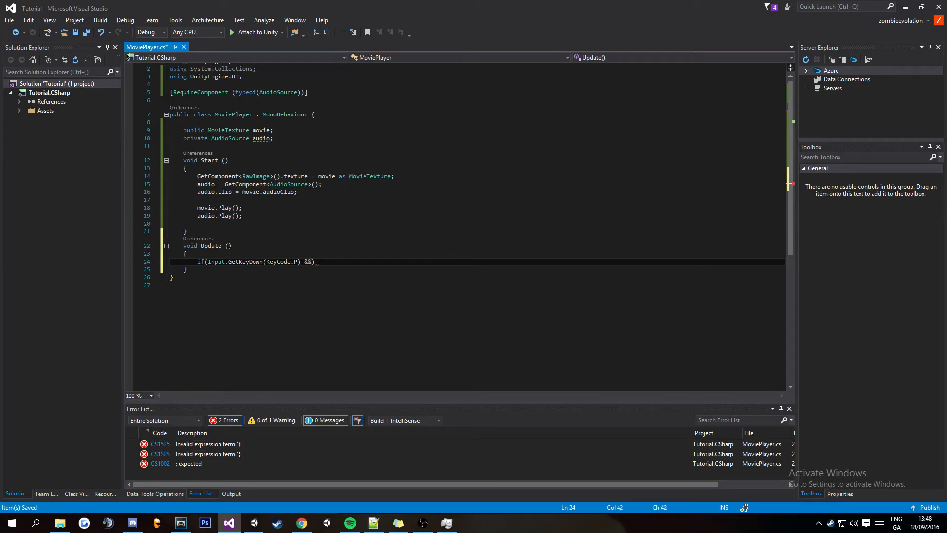
{"action": "type", "text": "movie"}
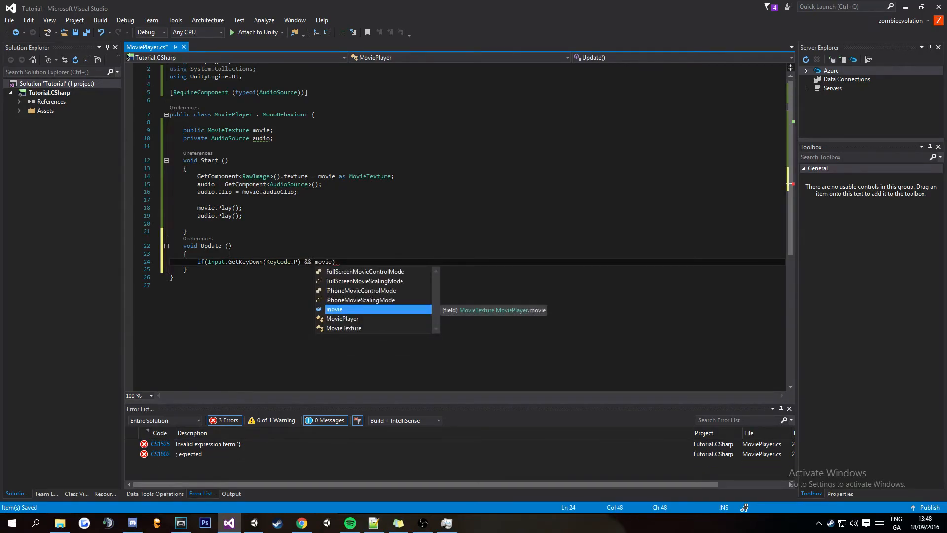
{"action": "type", "text": ".isPlaying"}
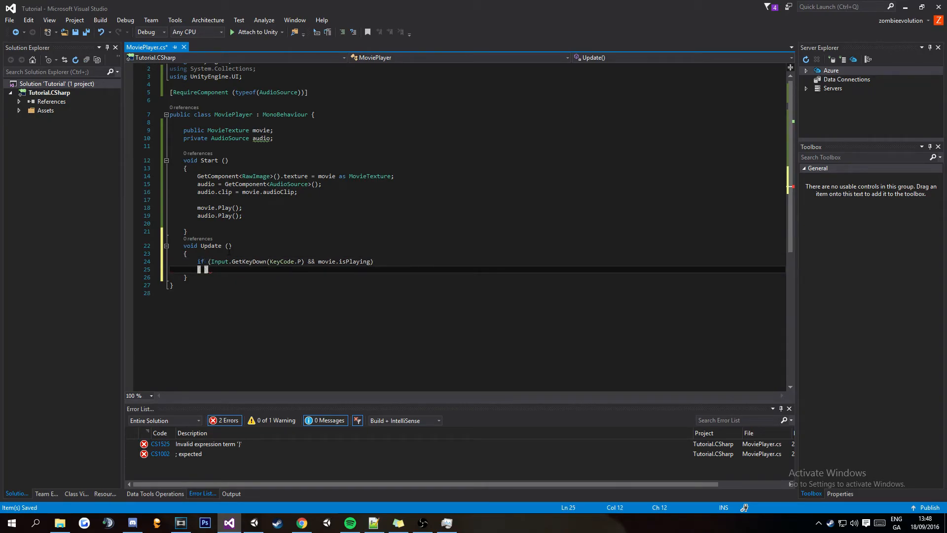
- Call movie.Pause() inside that if block and begin an else if
{"action": "type", "text": "{"}
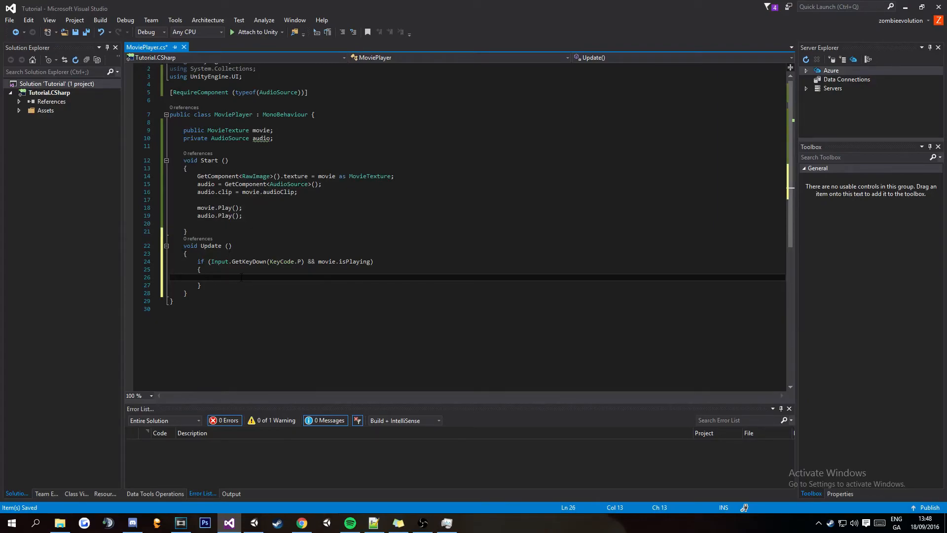
{"action": "type", "text": "movie."}
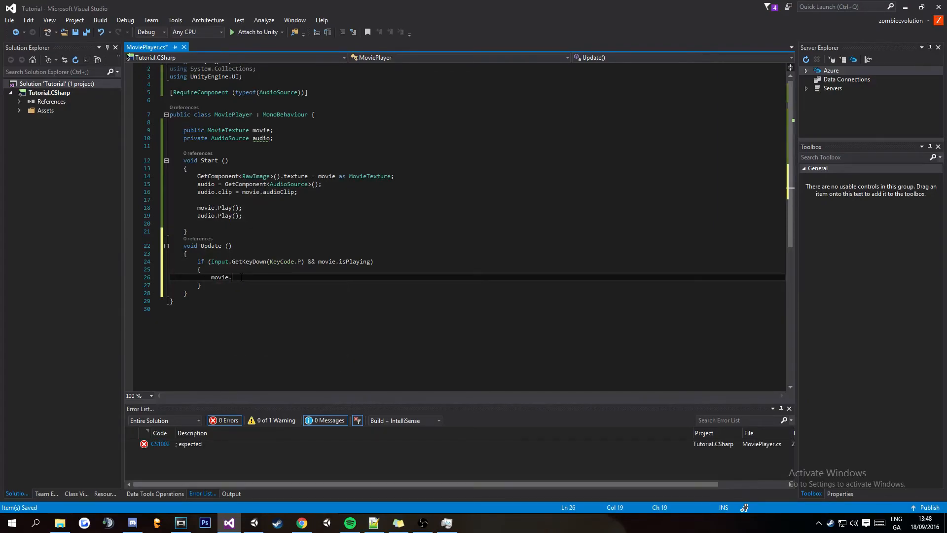
{"action": "type", "text": "Pause();"}
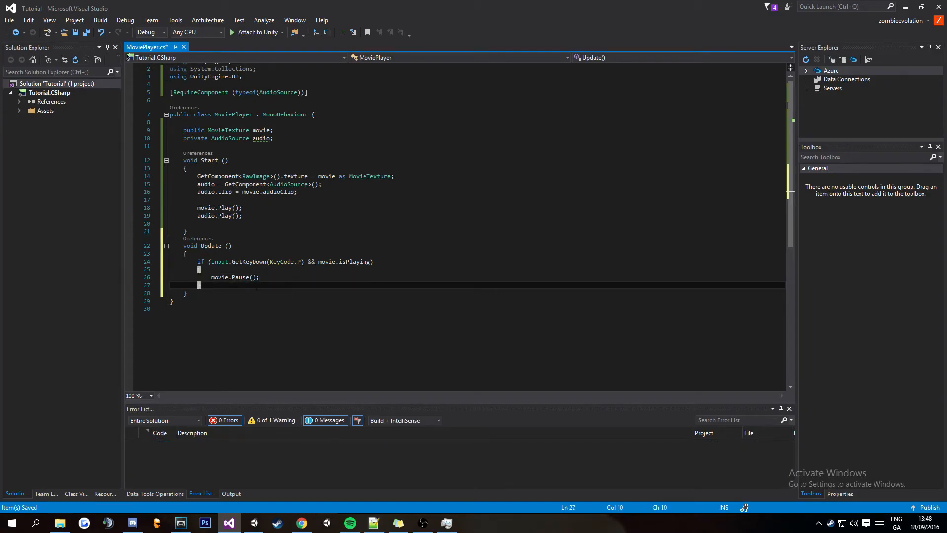
{"action": "type", "text": "else if ("}
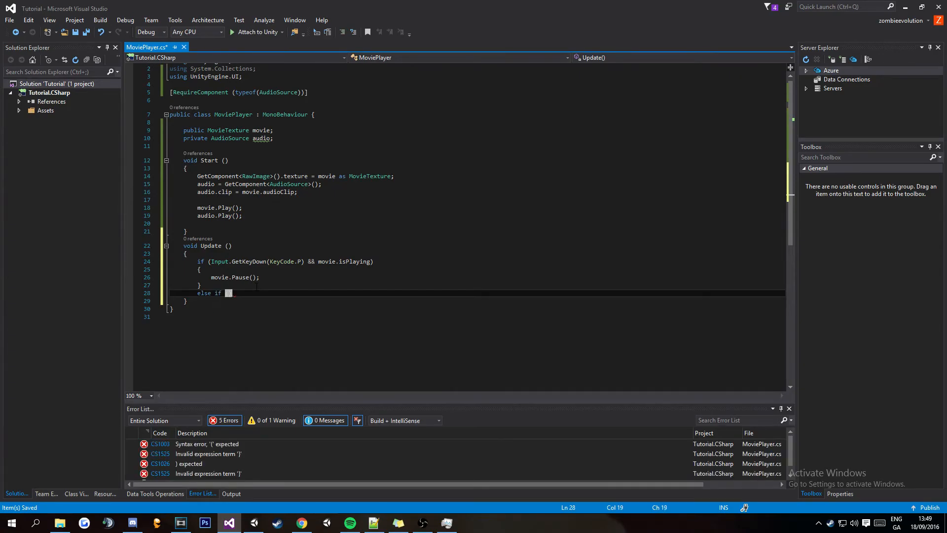
- Complete the else-if condition Input.GetKeyDown(KeyCode.P) && !movie.isPlaying
{"action": "type", "text": "(Input."}
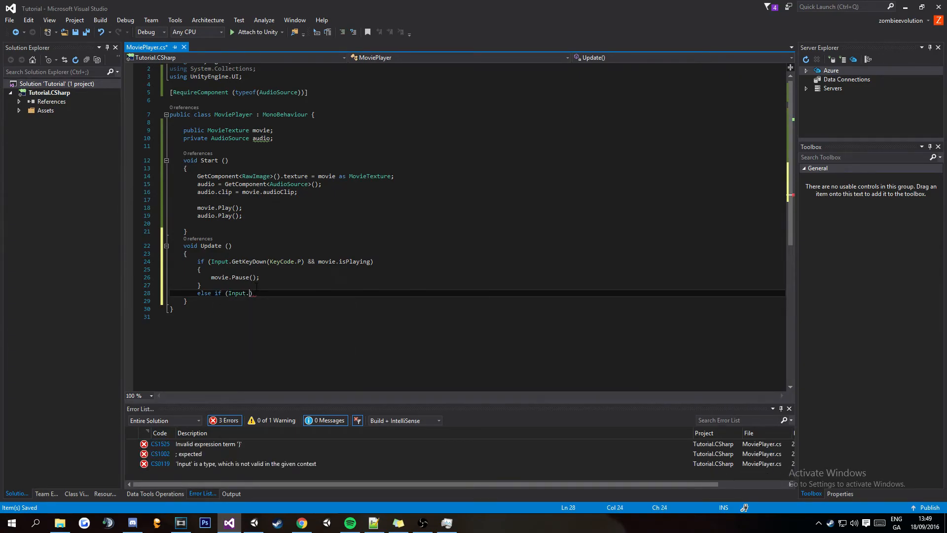
{"action": "type", "text": "GetKeyDown("}
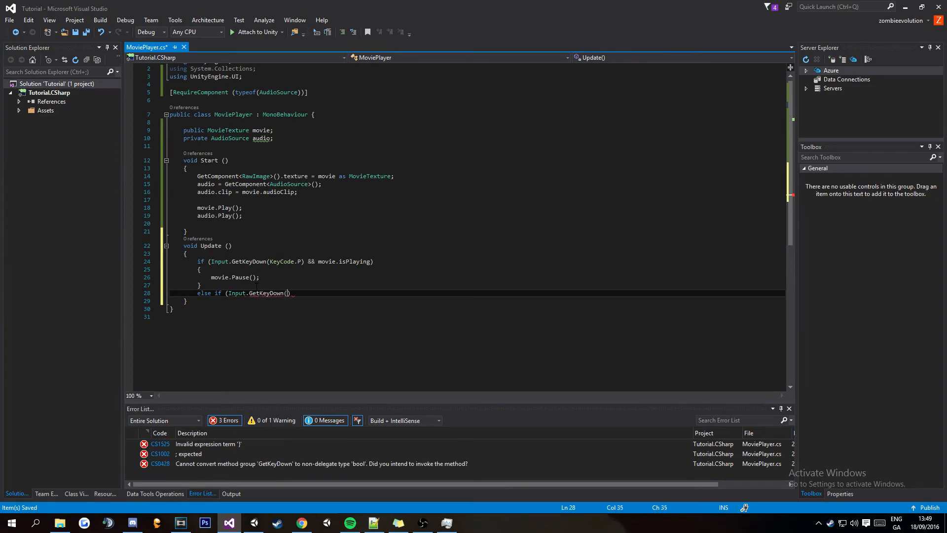
{"action": "type", "text": "Keycode"}
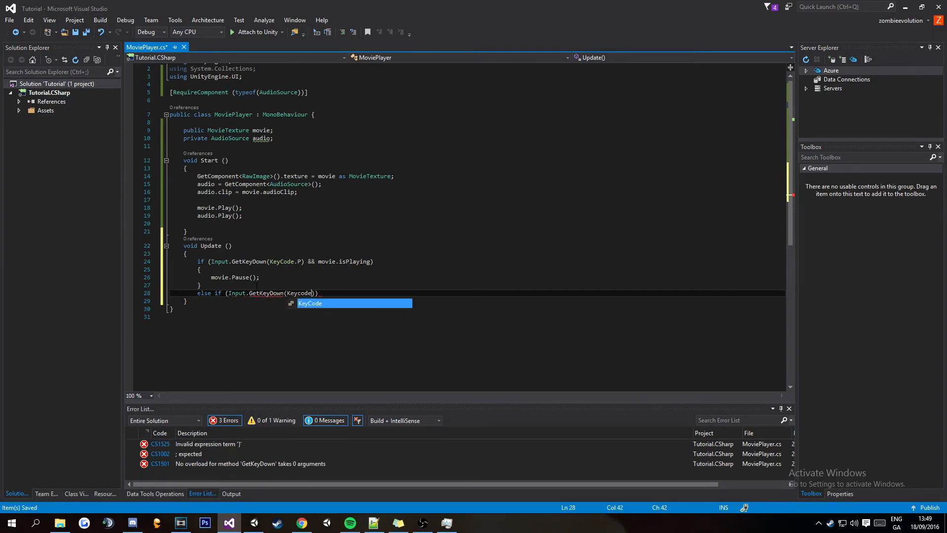
{"action": "type", "text": ".P)"}
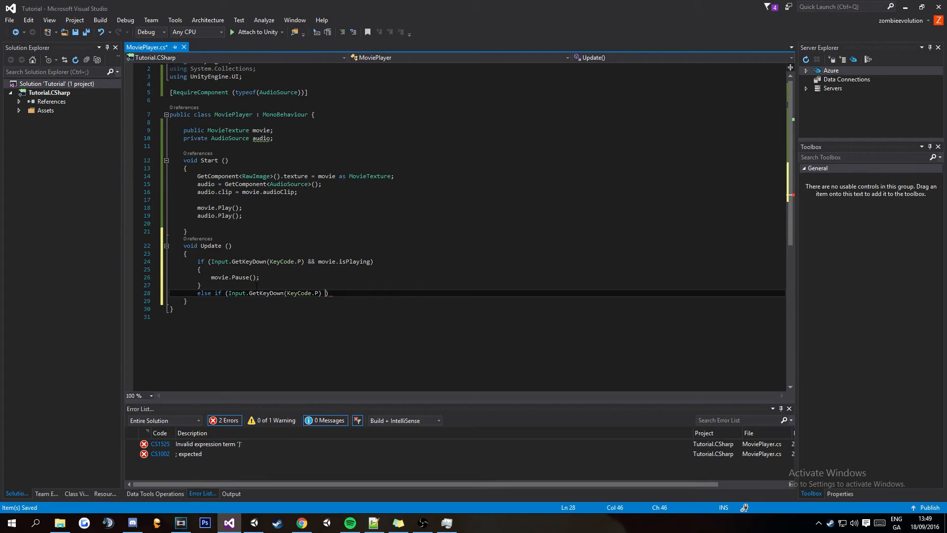
{"action": "type", "text": "&&"}
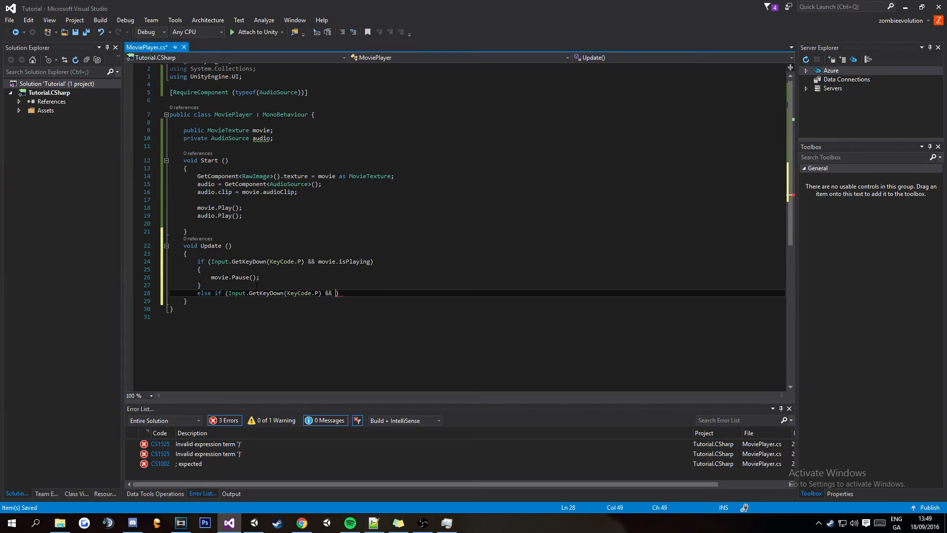
{"action": "type", "text": "!movie"}
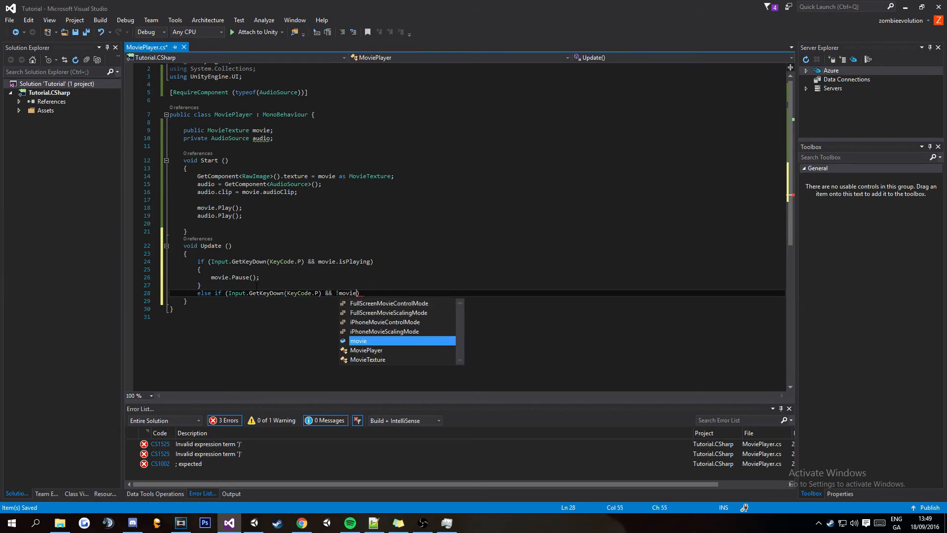
{"action": "type", "text": ".isPlaying"}
{"action": "type", "text": "{"}
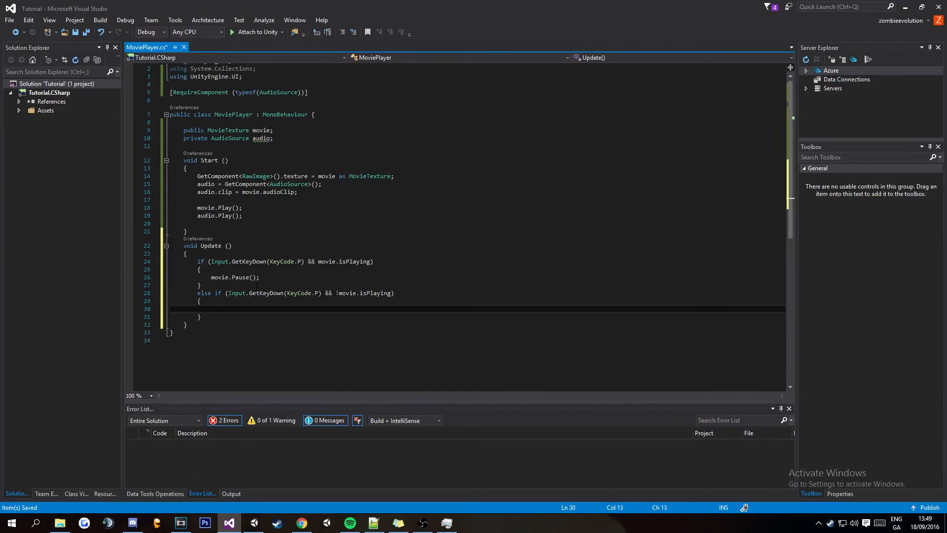
- Call movie.Play() in the else-if, then run the scene in Unity
{"action": "type", "text": "movie.Play();"}
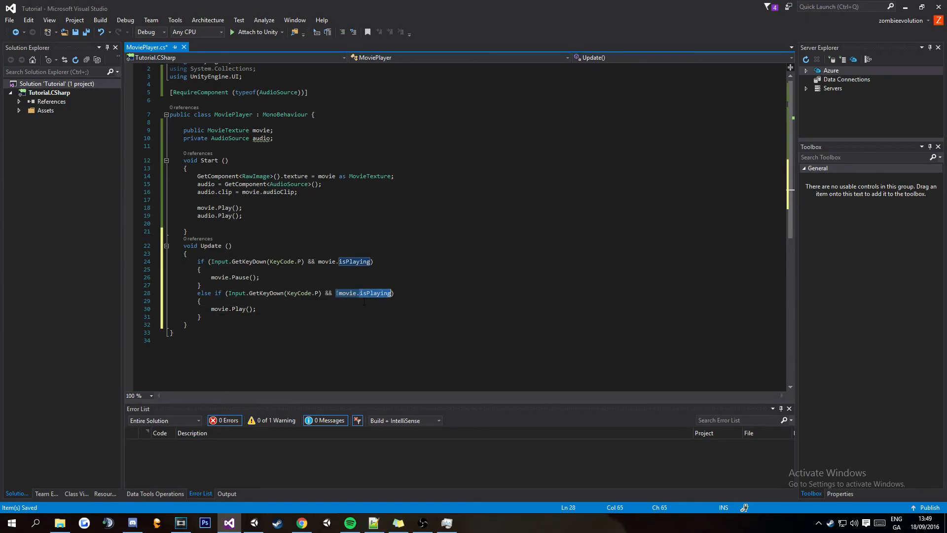
{"action": "mouse_move", "coordinate": [347, 293]}
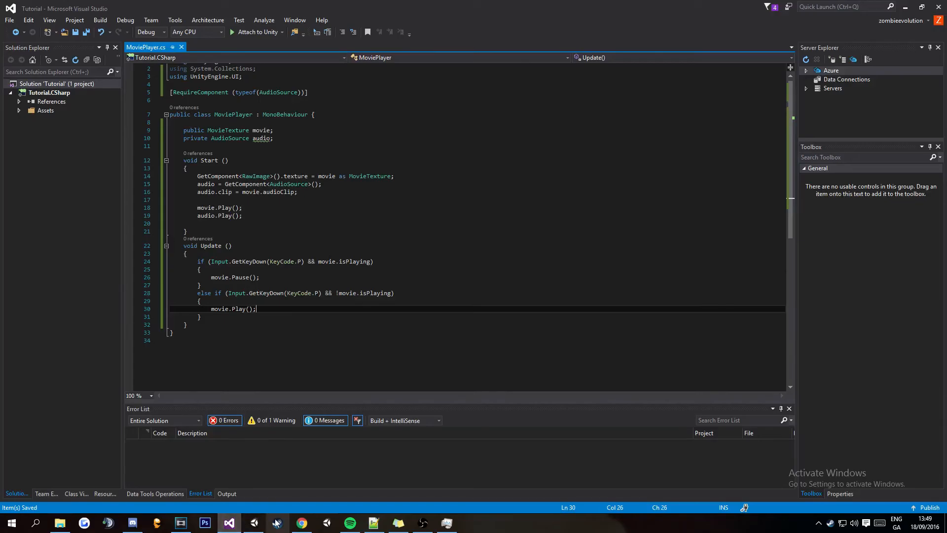
{"action": "left_click", "coordinate": [253, 523]}
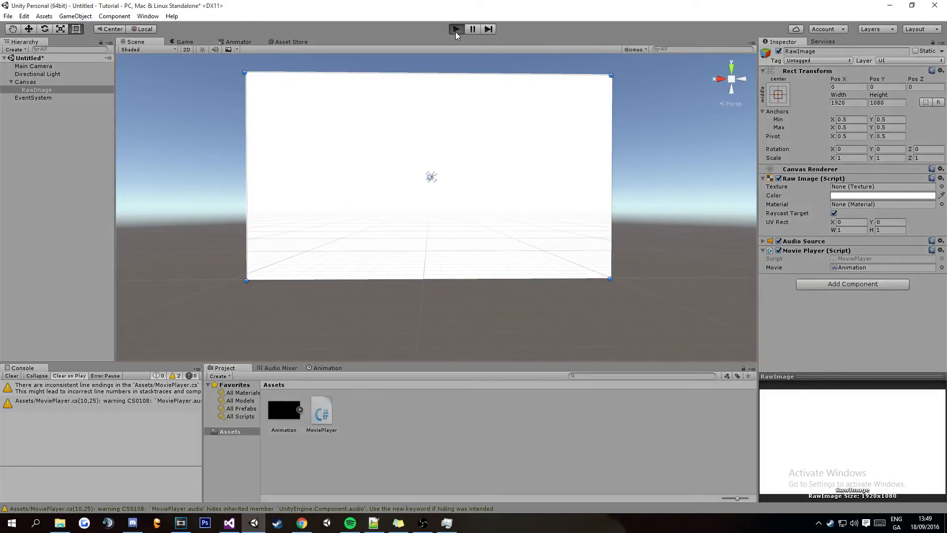
{"action": "left_click", "coordinate": [455, 28]}
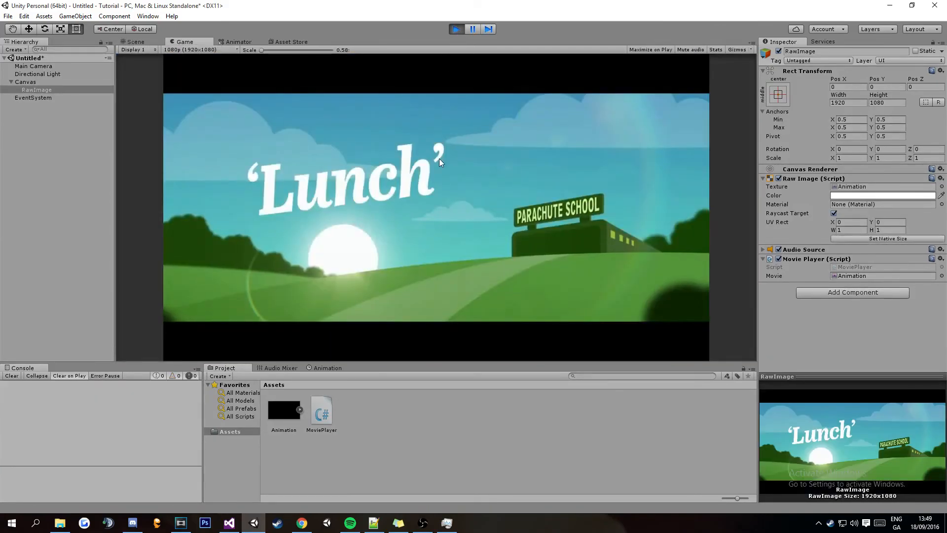